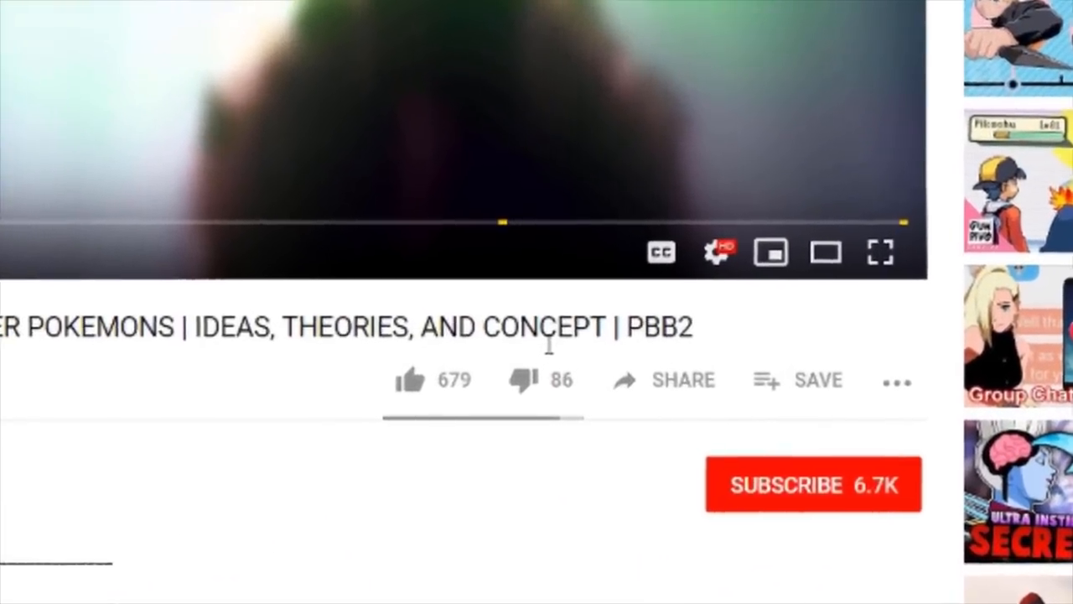
# - Like the Pokémon ideas and theories video and subscribe to its channel
pyautogui.click(405, 379)
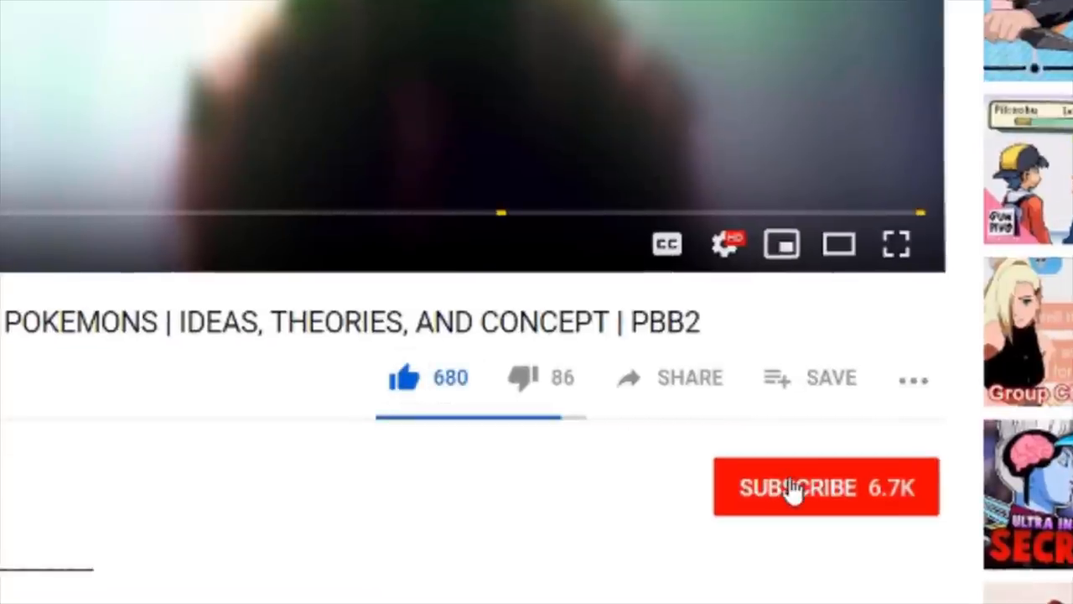
pyautogui.click(826, 487)
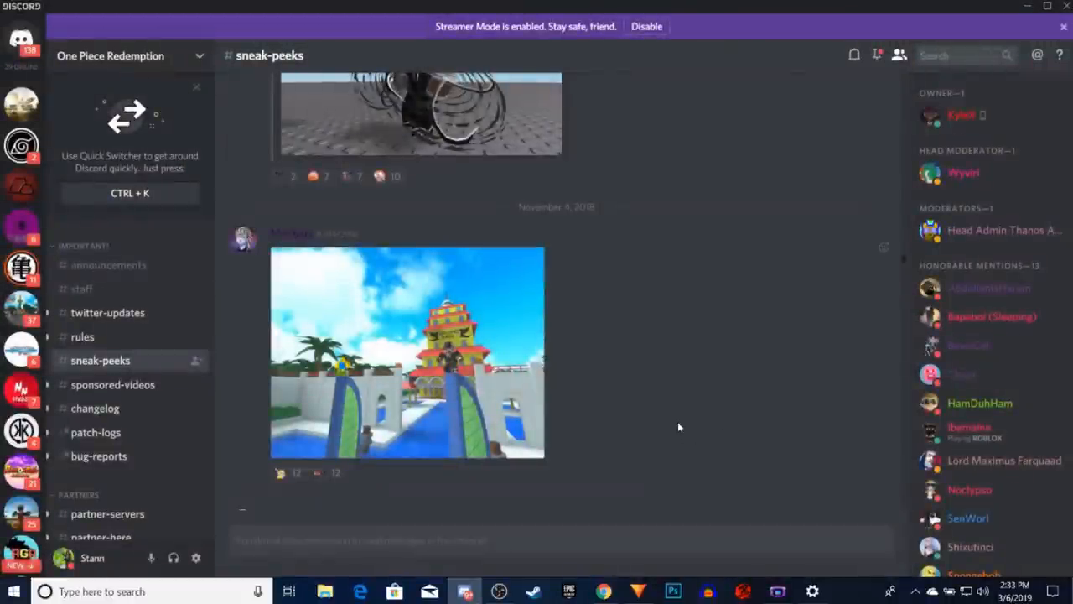
# - Play the Nov 6 Fishman Jujutsu post's second Streamable clip, then scroll to the November 13 preview
pyautogui.scroll(-3)
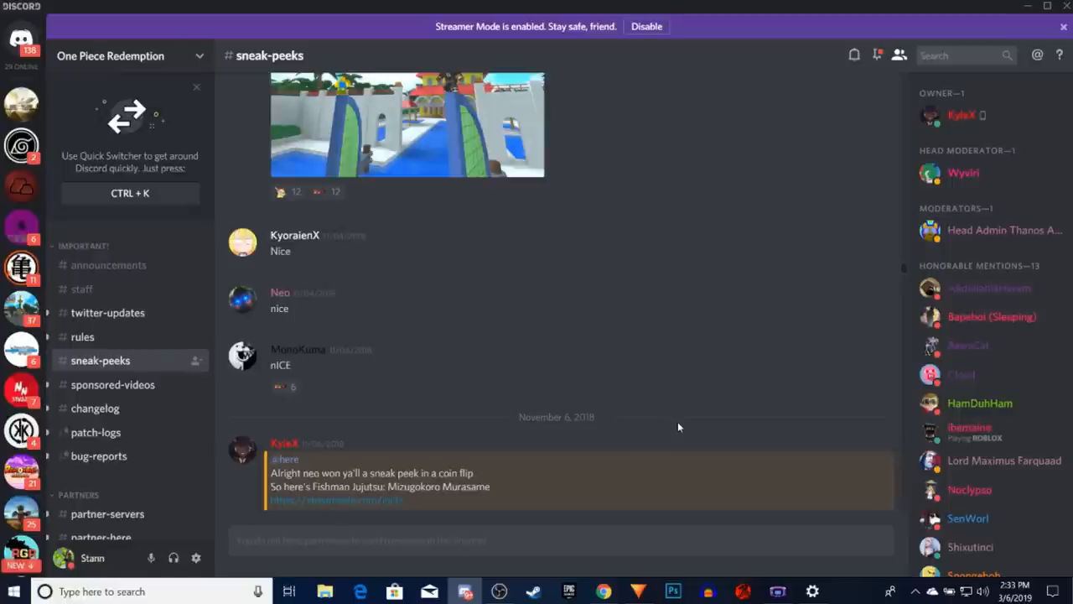
pyautogui.moveTo(694, 430)
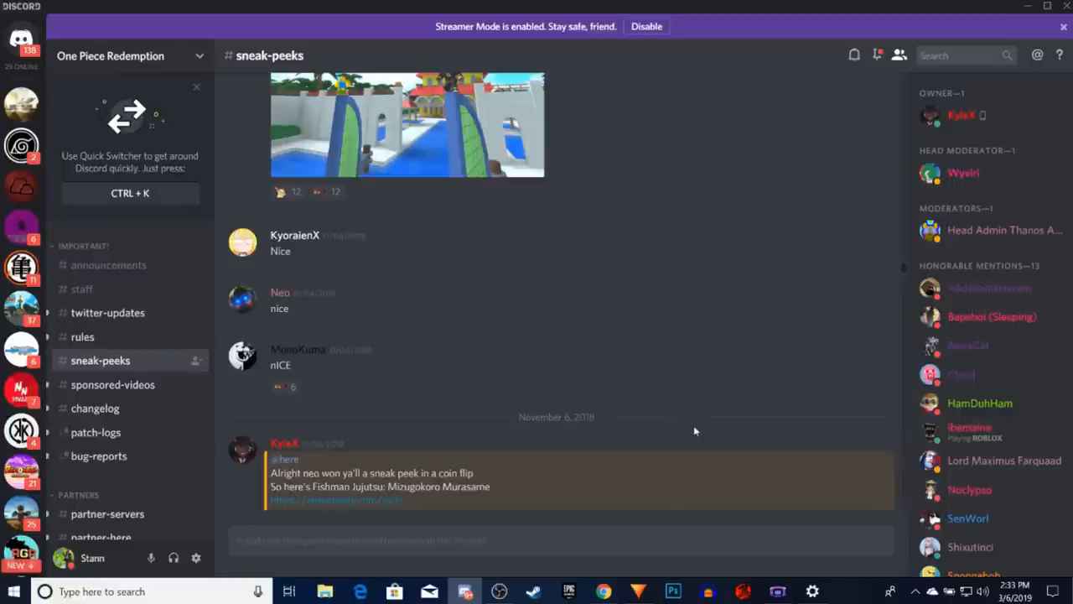
pyautogui.scroll(-3)
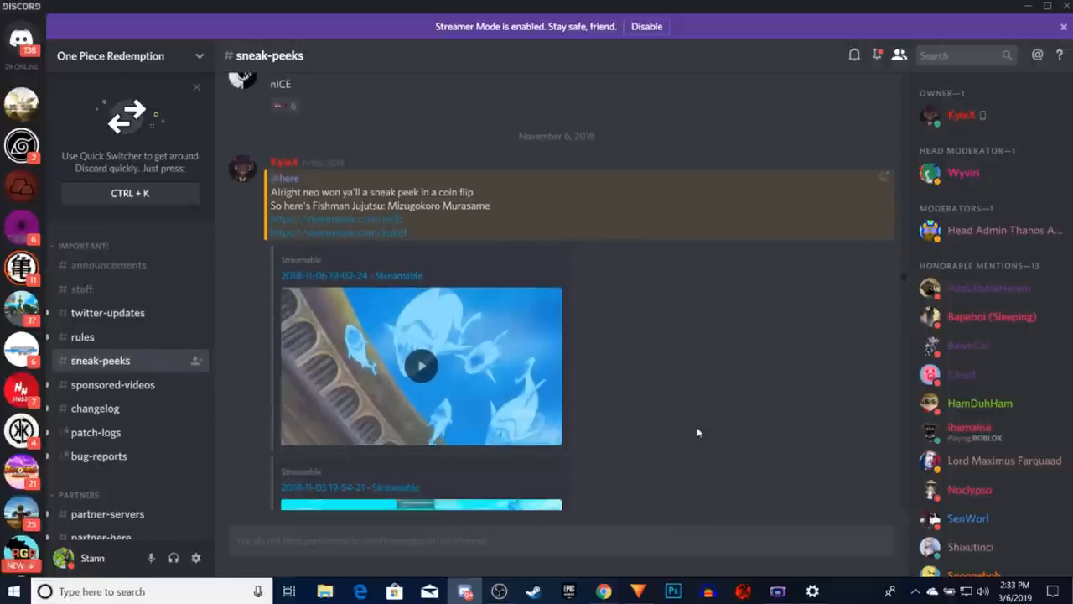
pyautogui.moveTo(712, 432)
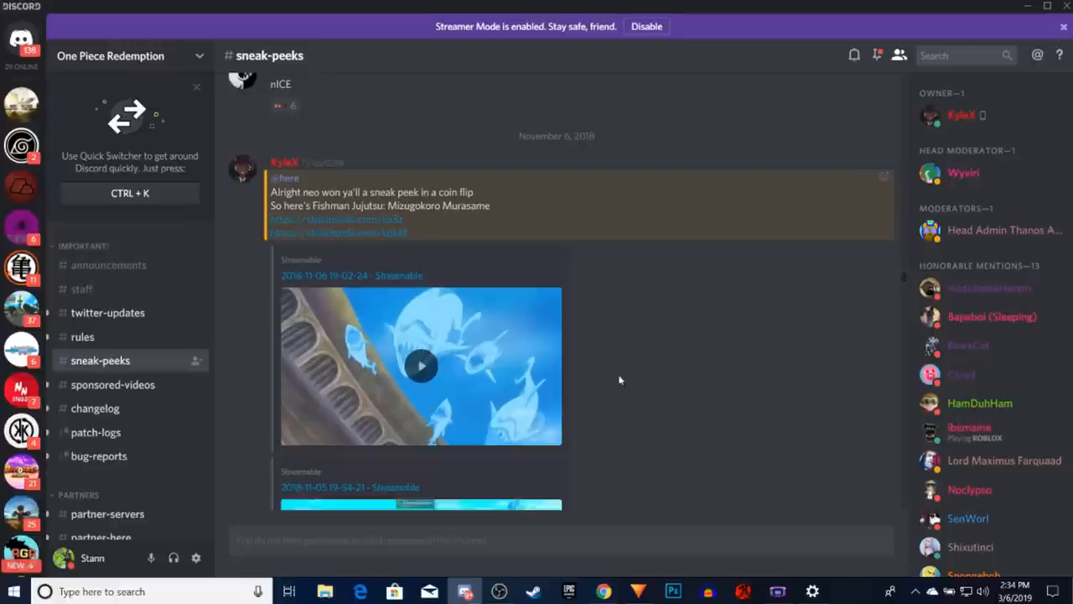
pyautogui.scroll(-3)
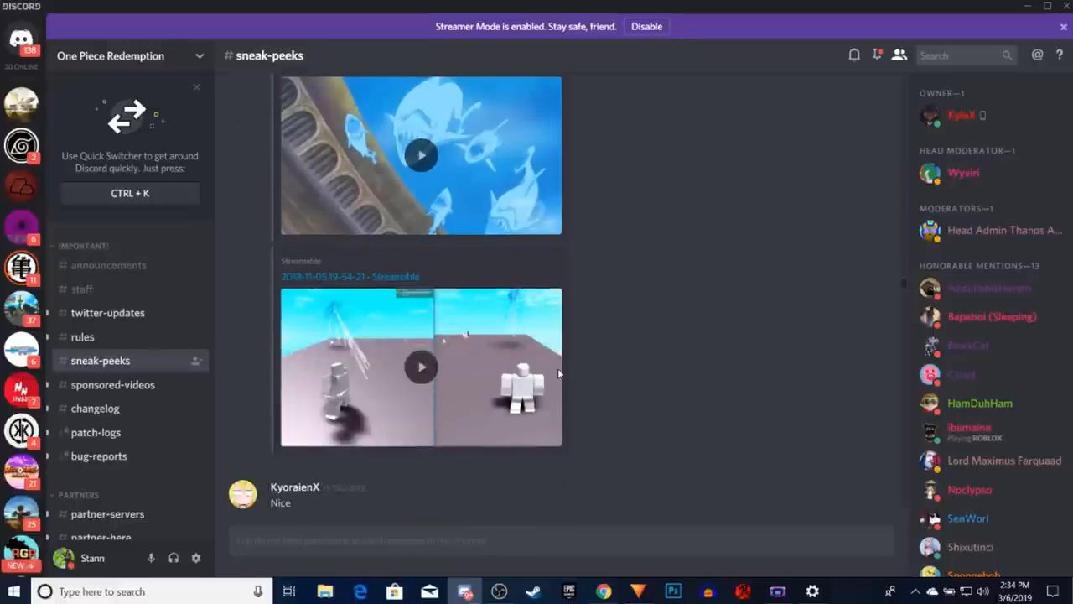
pyautogui.moveTo(786, 492)
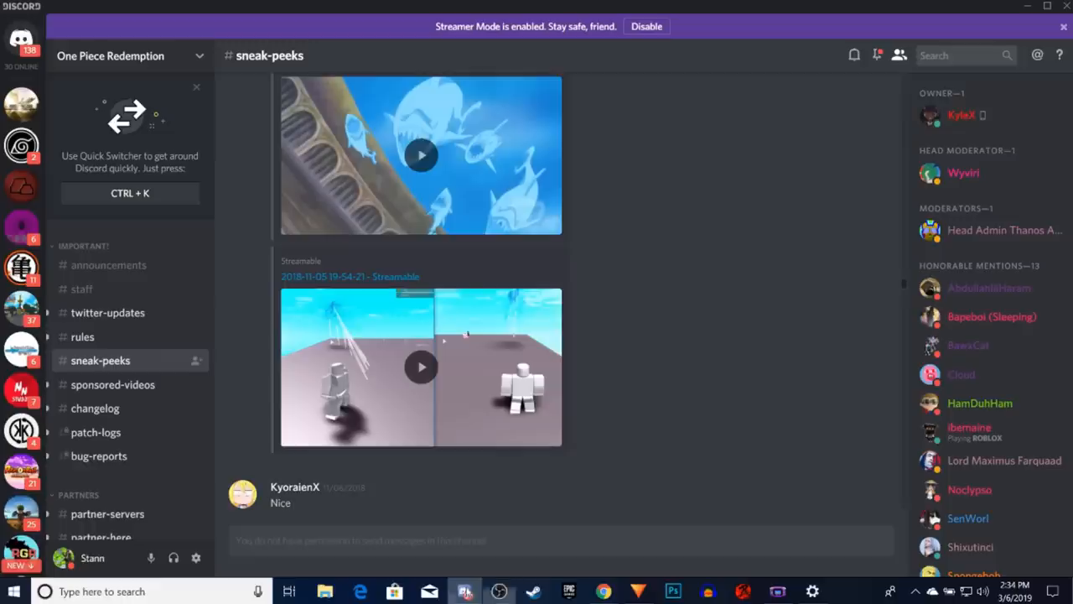
pyautogui.moveTo(596, 410)
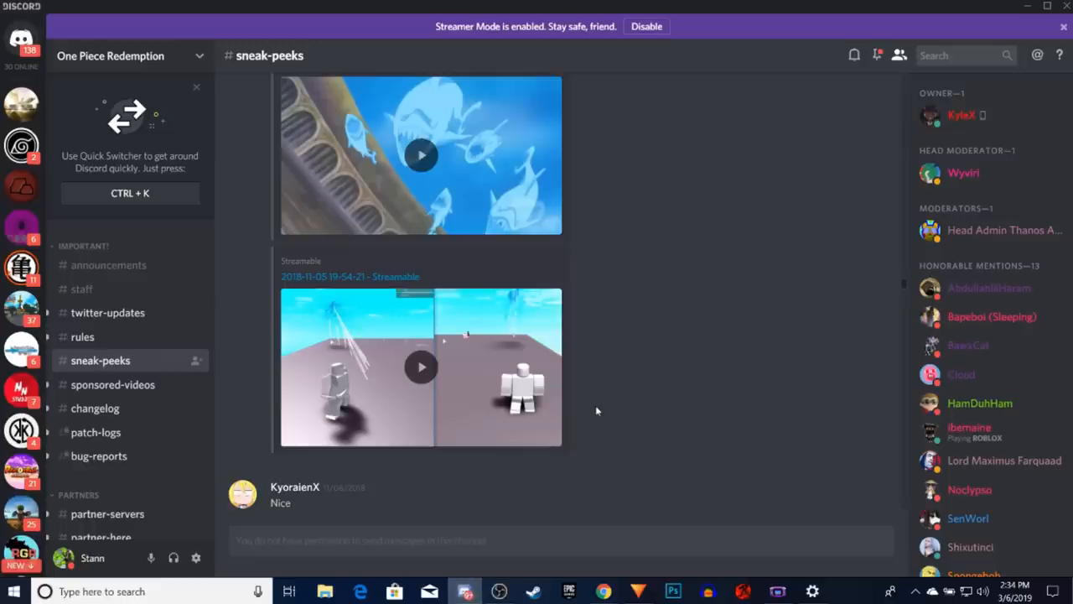
pyautogui.moveTo(637, 317)
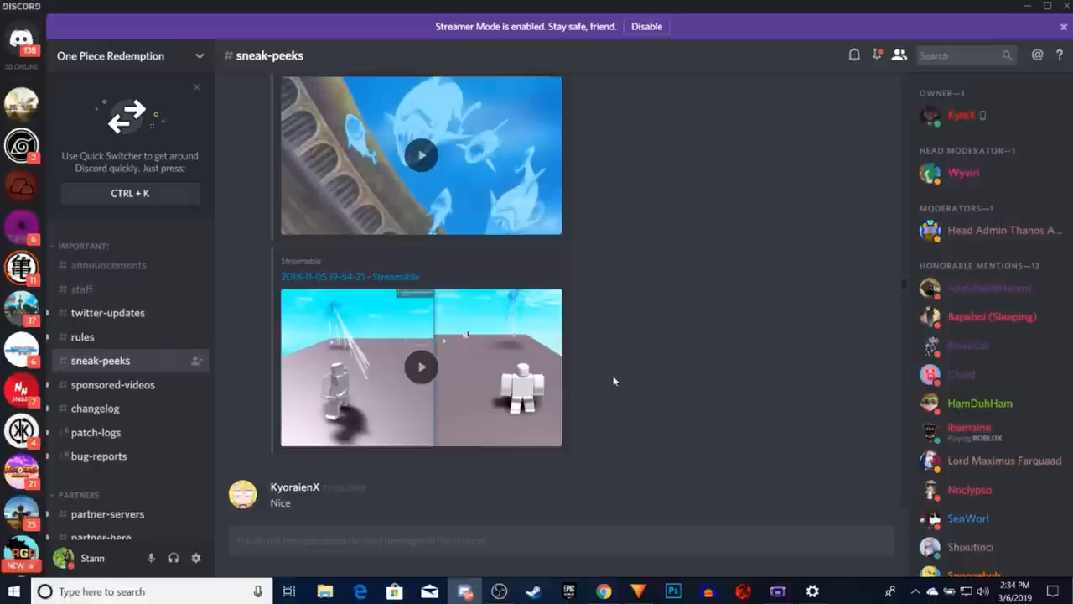
pyautogui.click(420, 366)
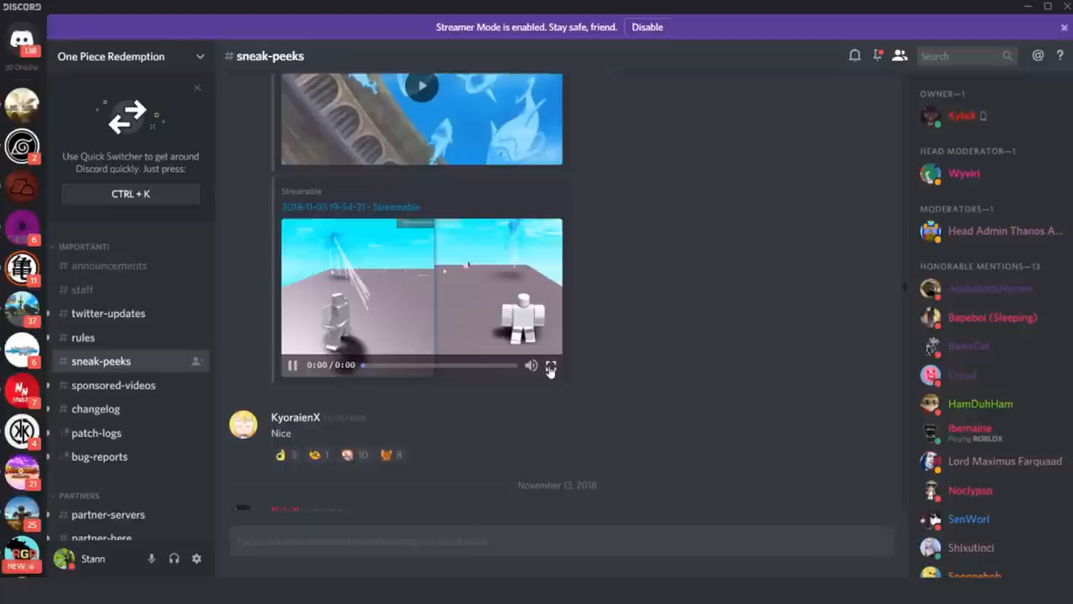
pyautogui.click(551, 364)
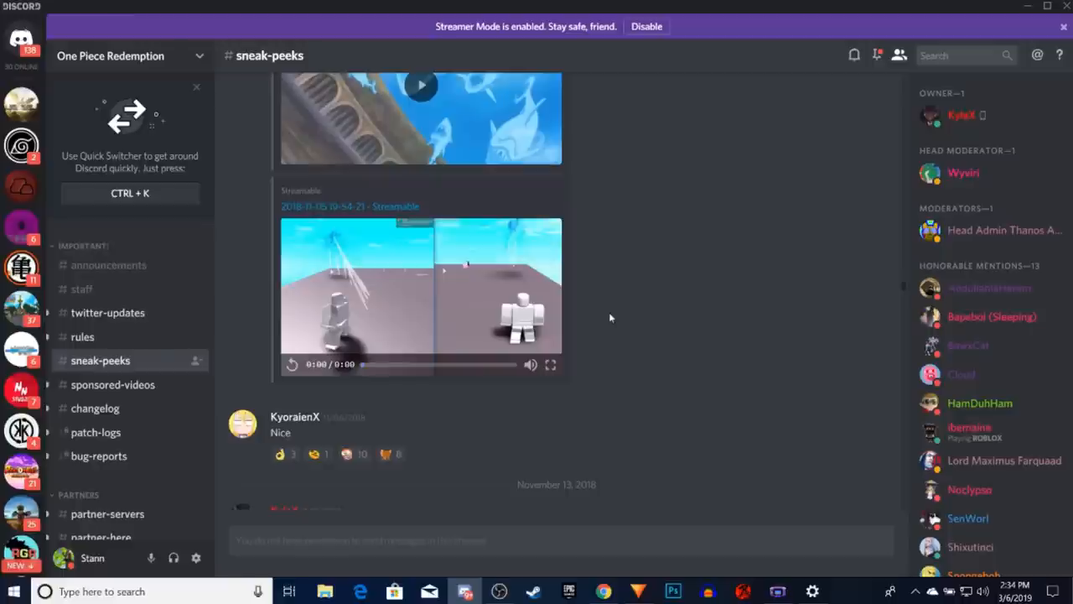
pyautogui.scroll(-3)
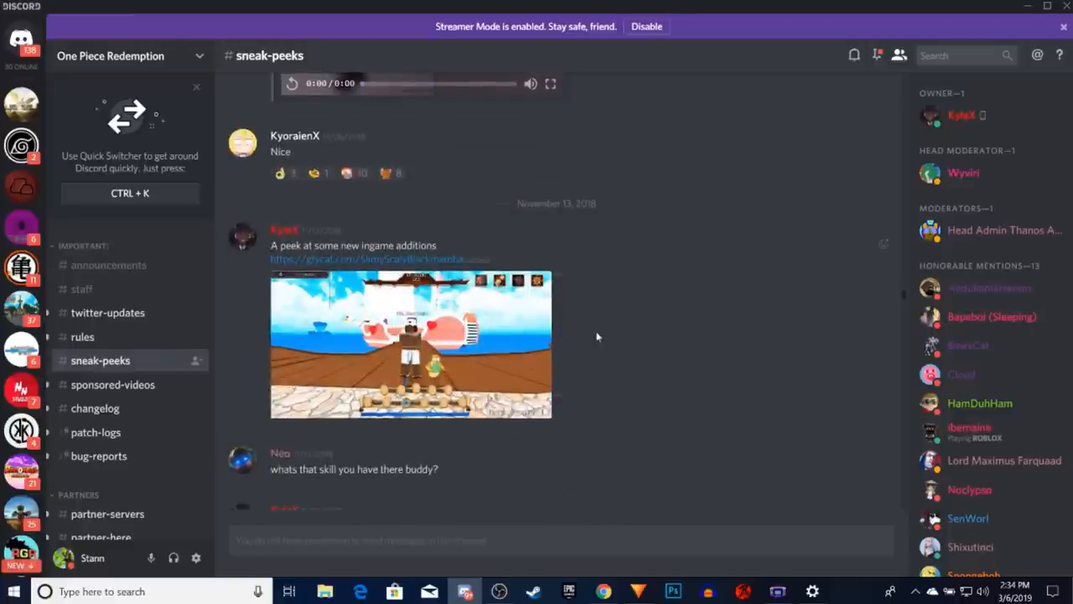
pyautogui.moveTo(472, 285)
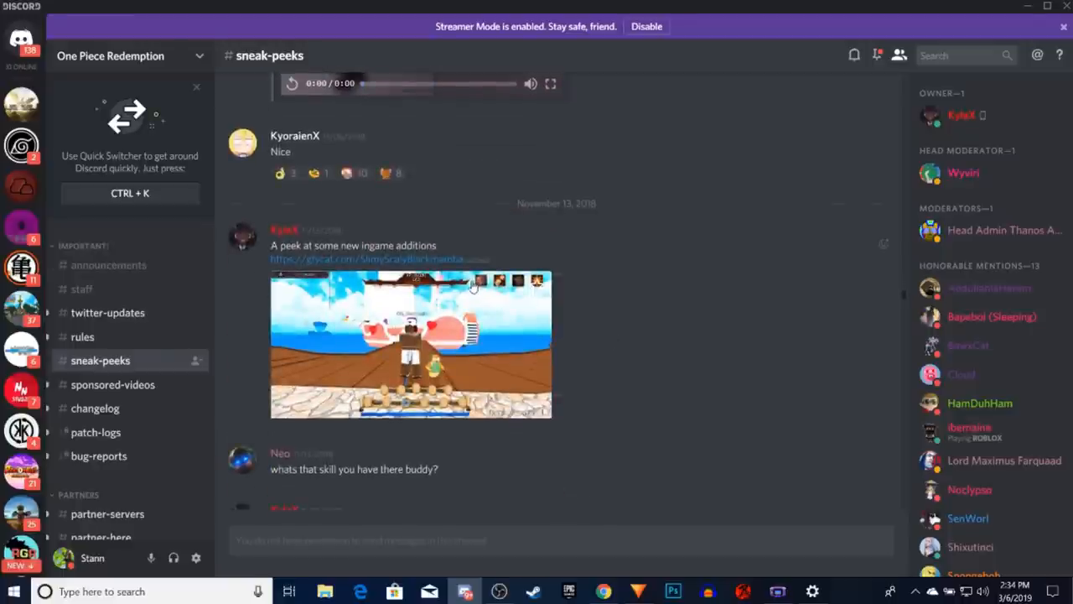
pyautogui.click(411, 344)
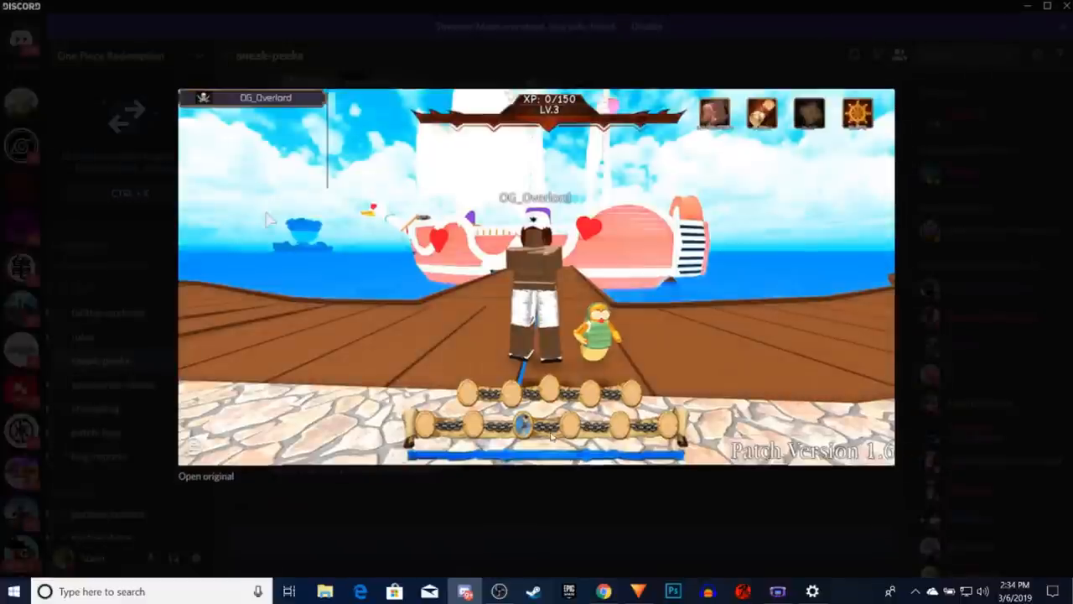
pyautogui.moveTo(513, 490)
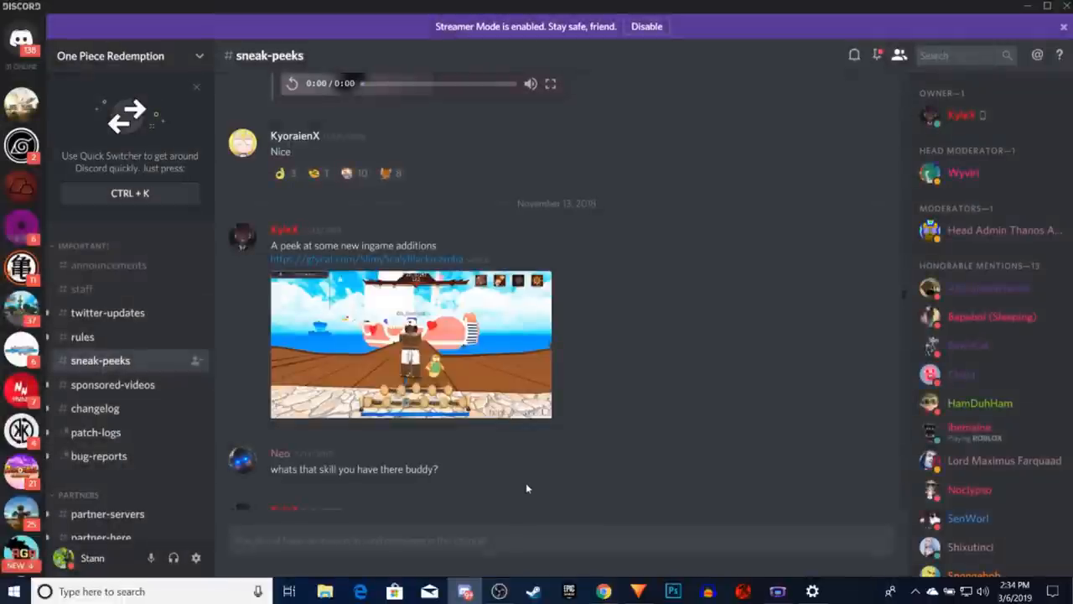
# - Scroll down to the November 20 post and play the Lord of the Coast mp4 clip
pyautogui.click(410, 344)
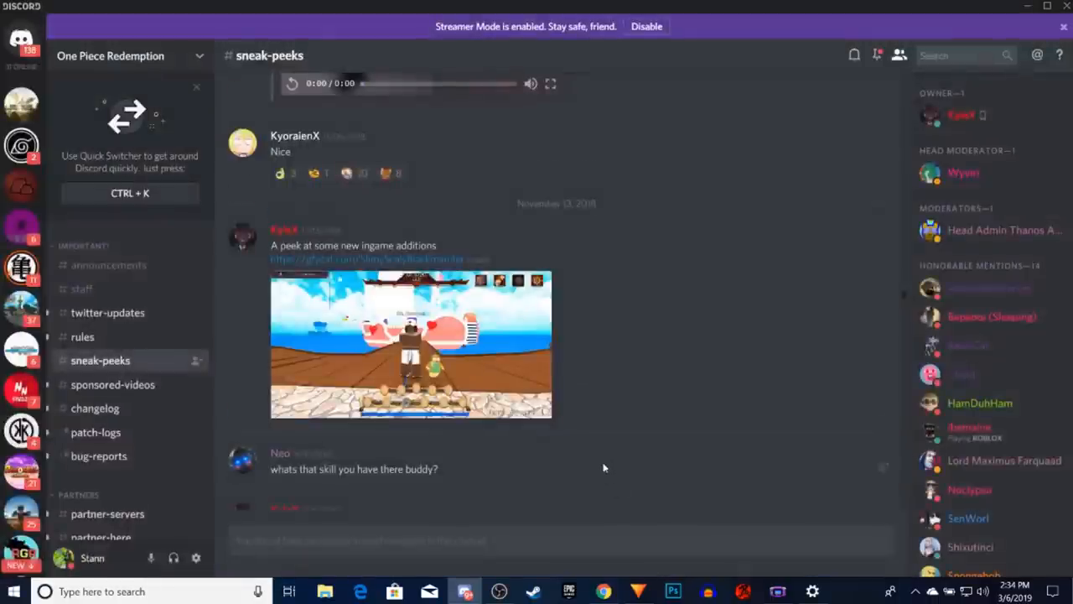
pyautogui.scroll(-3)
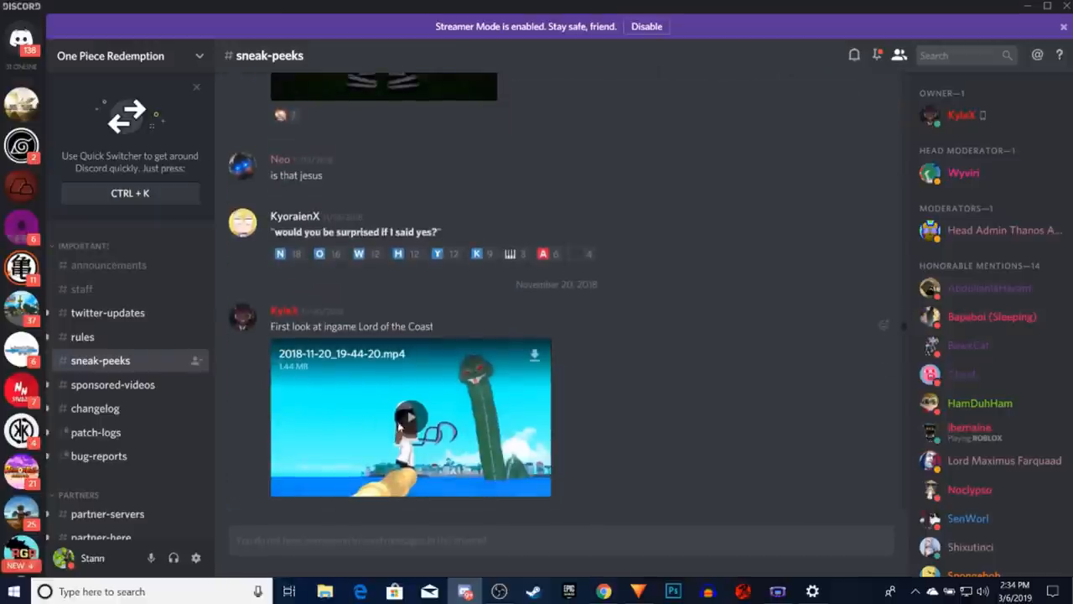
pyautogui.moveTo(612, 418)
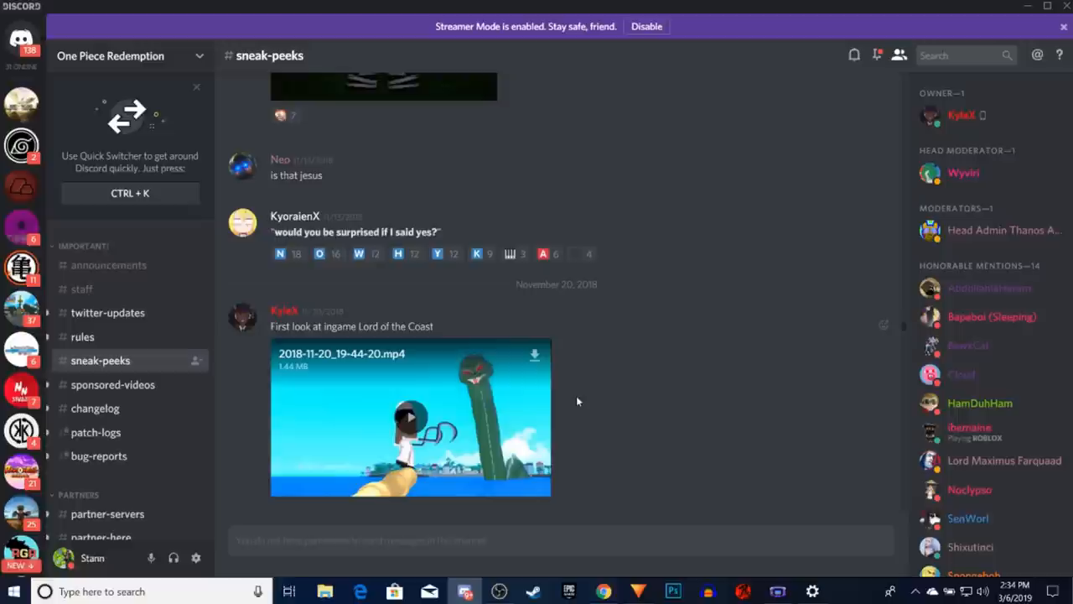
pyautogui.moveTo(543, 400)
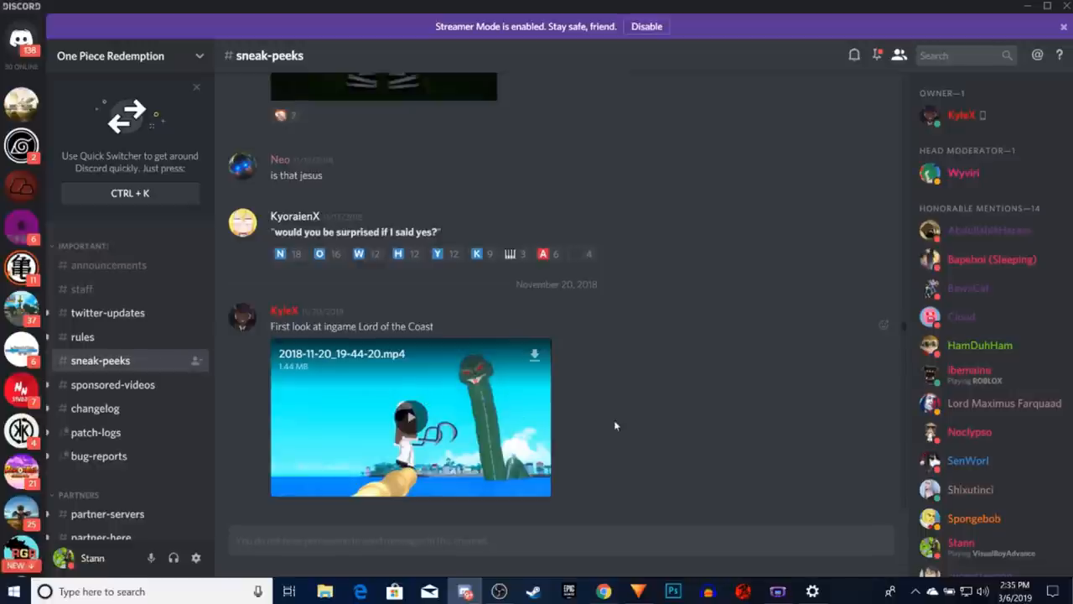
pyautogui.scroll(-3)
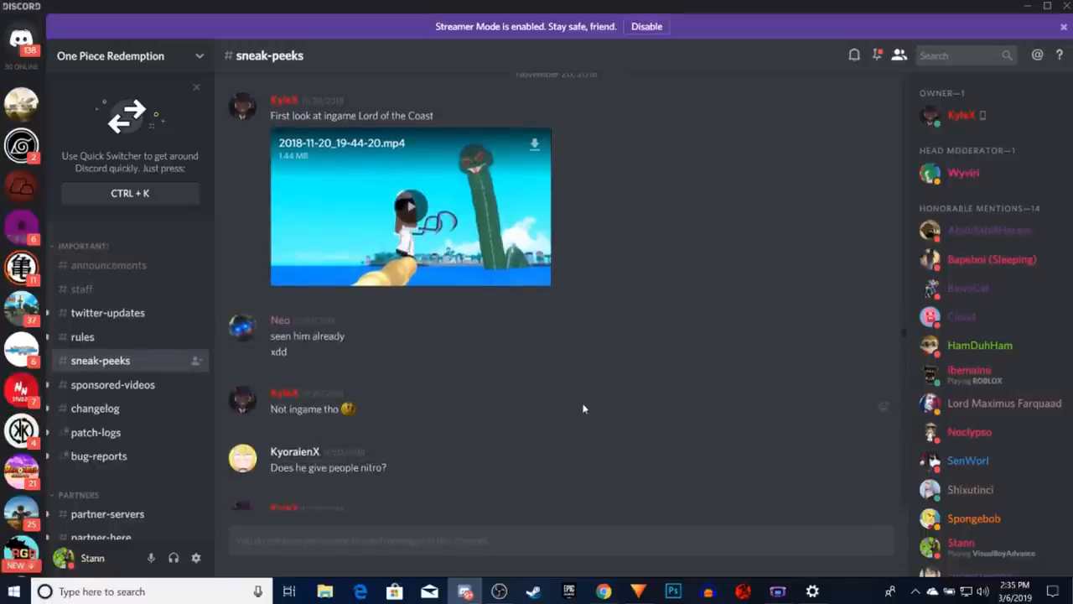
pyautogui.scroll(-3)
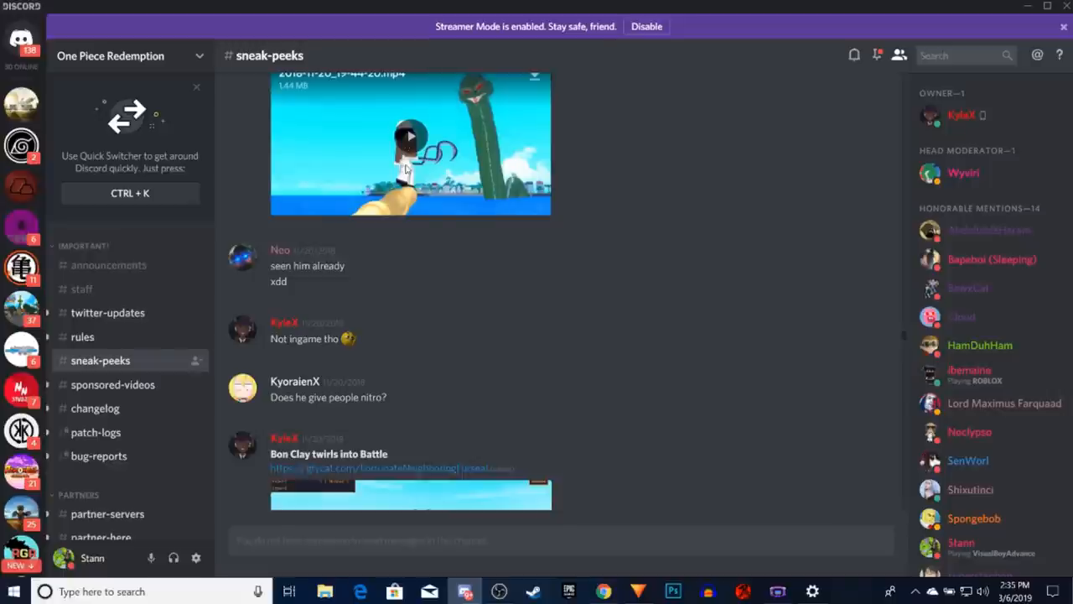
pyautogui.click(409, 136)
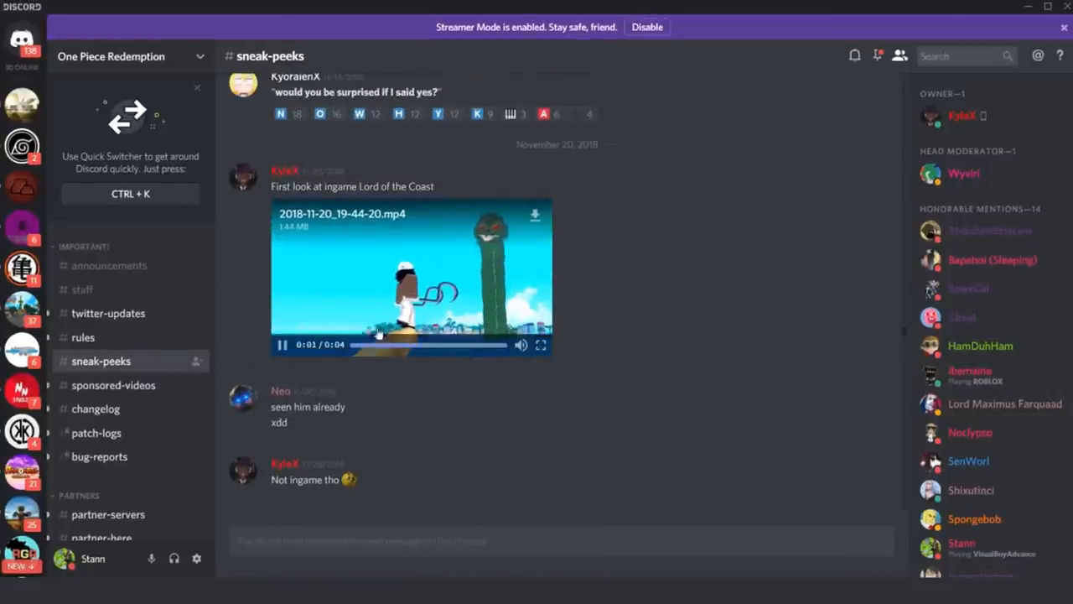
# - Watch the Lord of the Coast clip full screen and replay it through to 0:04
pyautogui.click(541, 345)
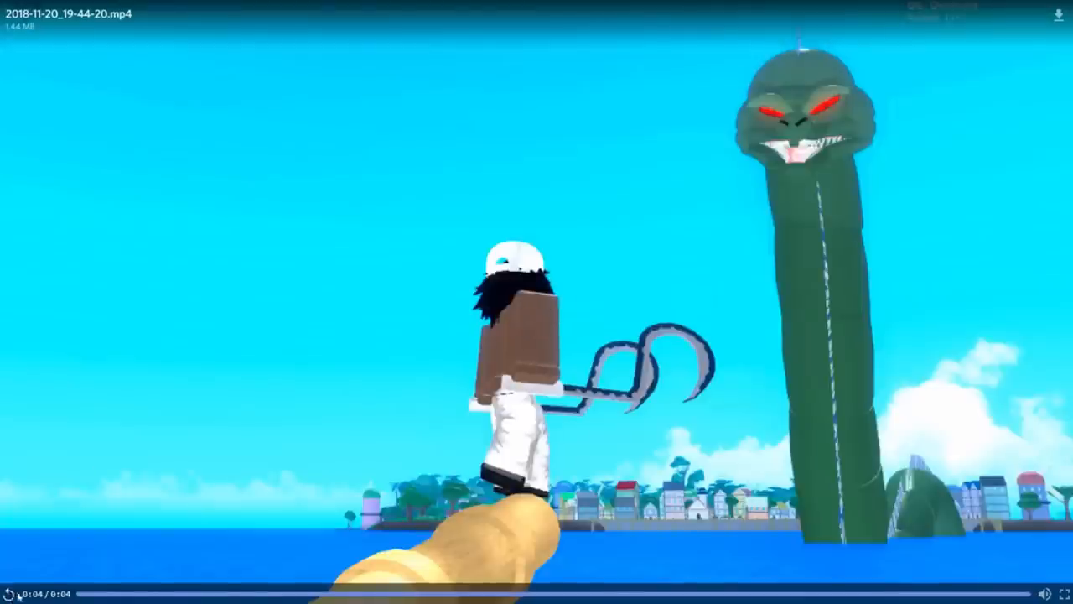
pyautogui.click(12, 590)
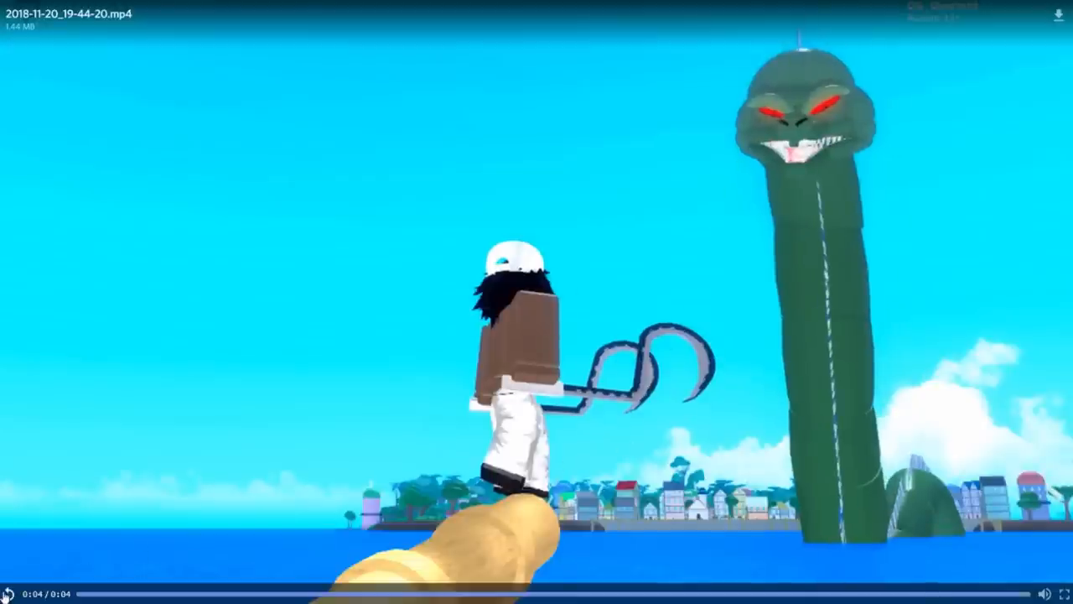
pyautogui.click(10, 591)
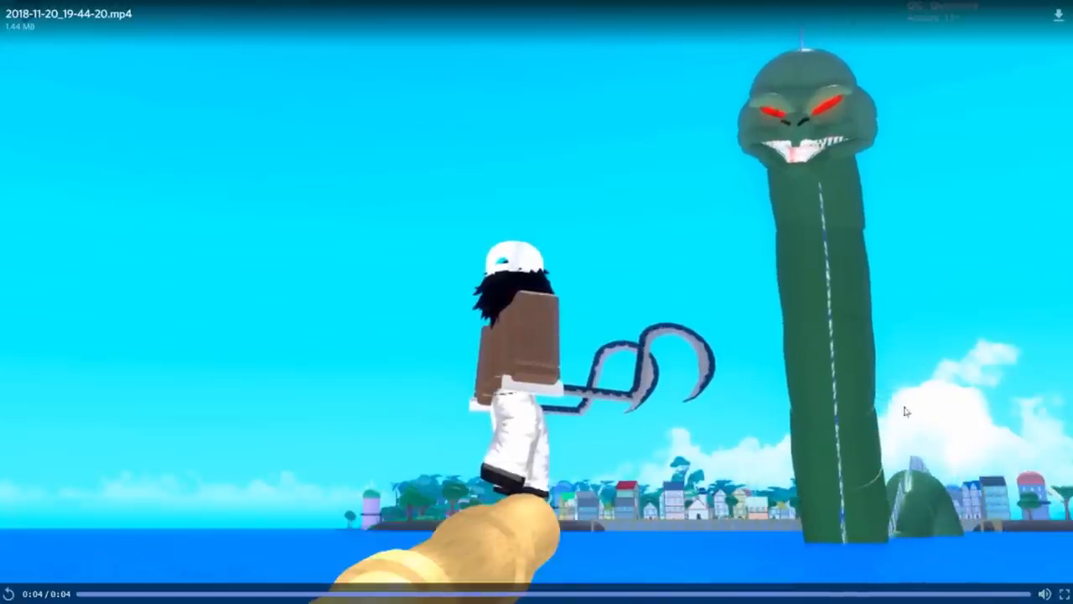
pyautogui.moveTo(971, 591)
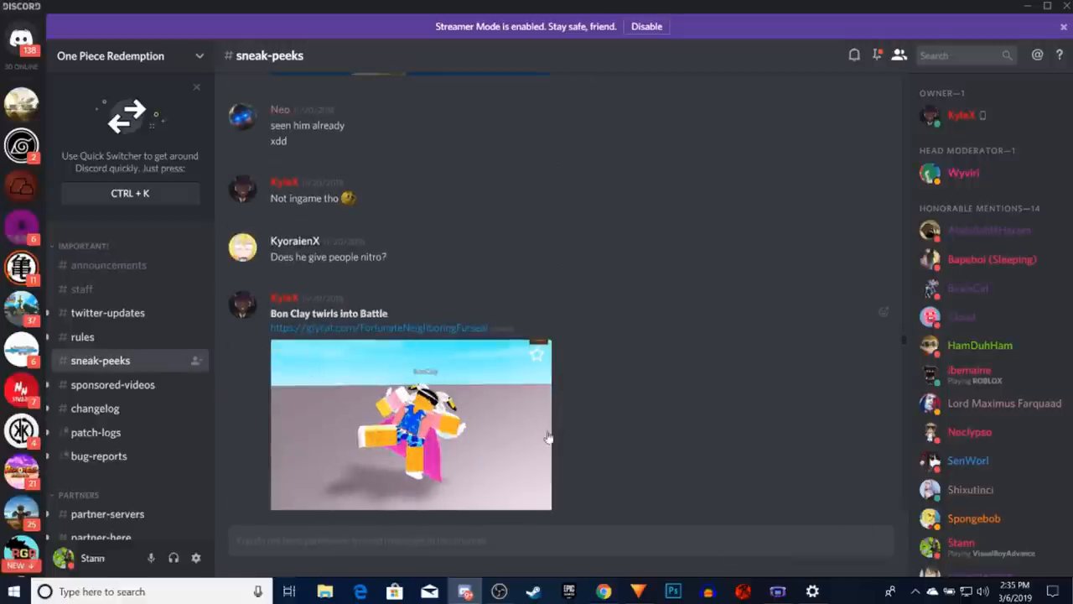
# - Scroll past the fish and Radical Beam posts and play the January 1 mEAT.mp4 clip
pyautogui.scroll(-3)
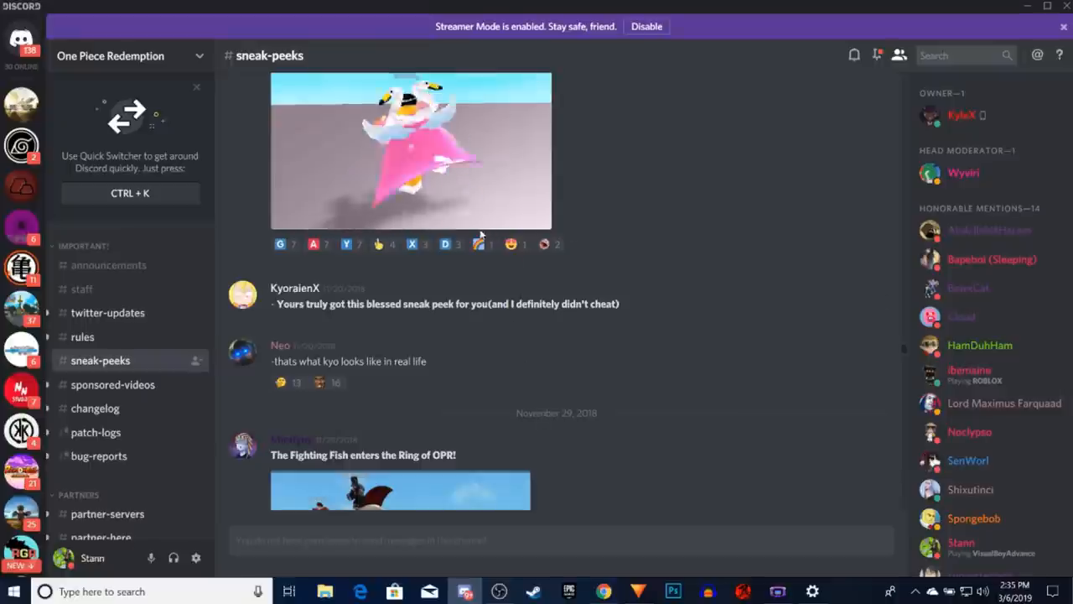
pyautogui.scroll(-3)
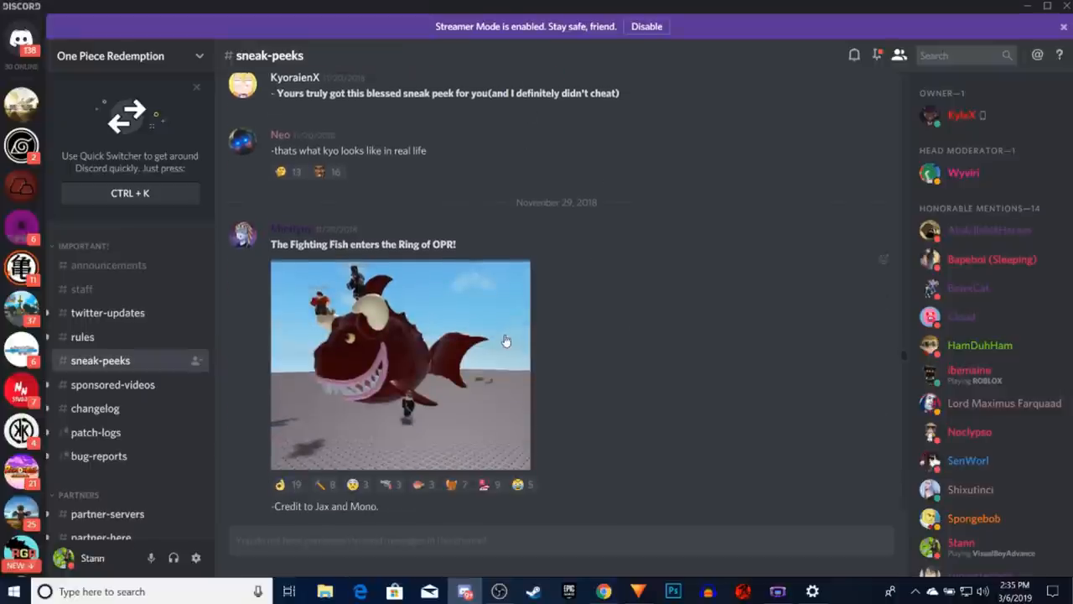
pyautogui.moveTo(436, 320)
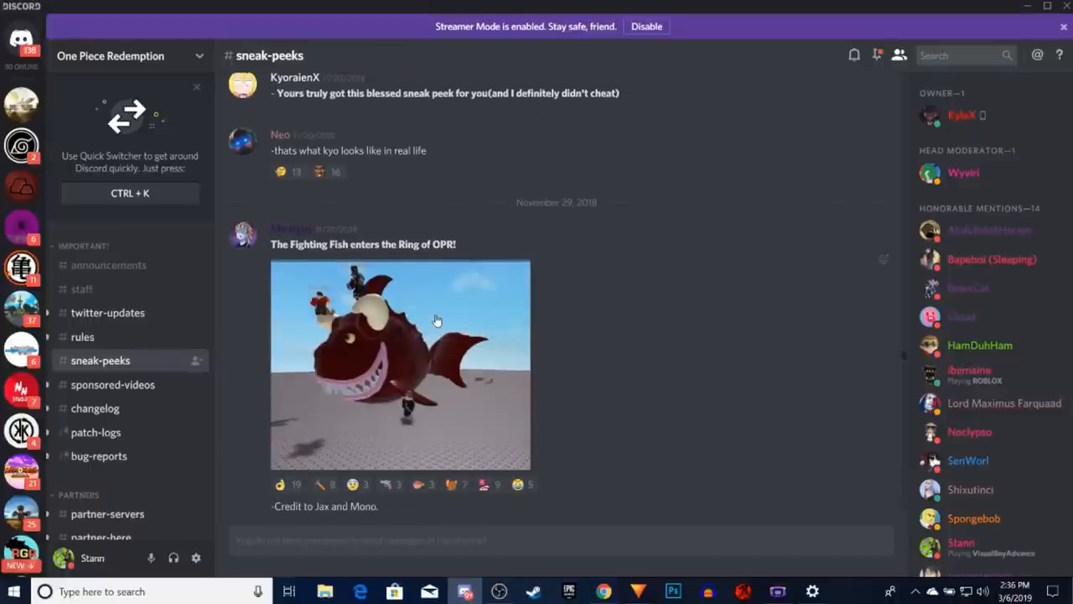
pyautogui.click(399, 365)
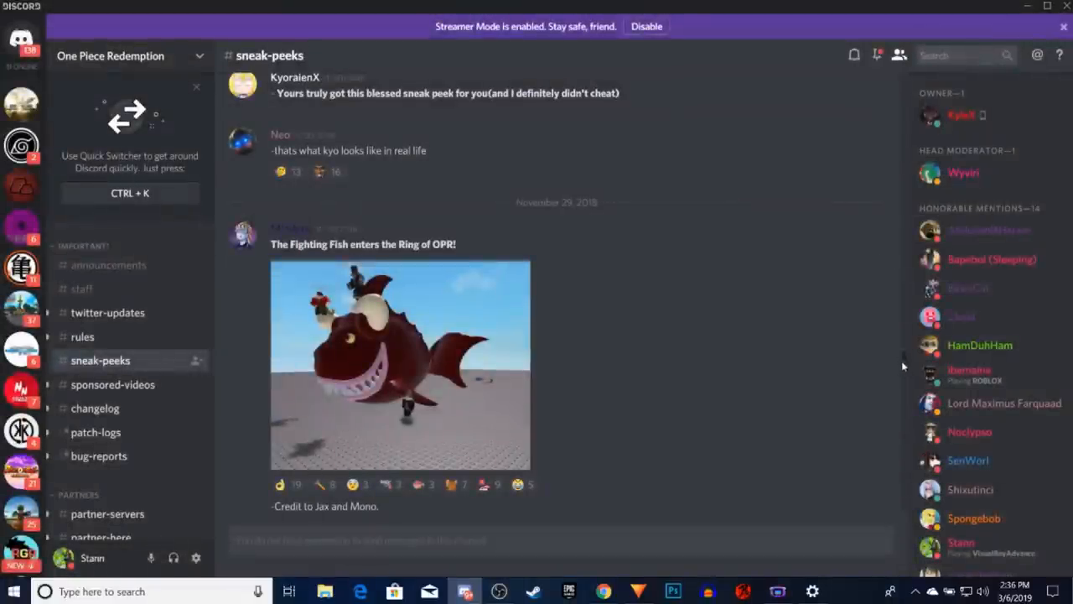
pyautogui.scroll(-3)
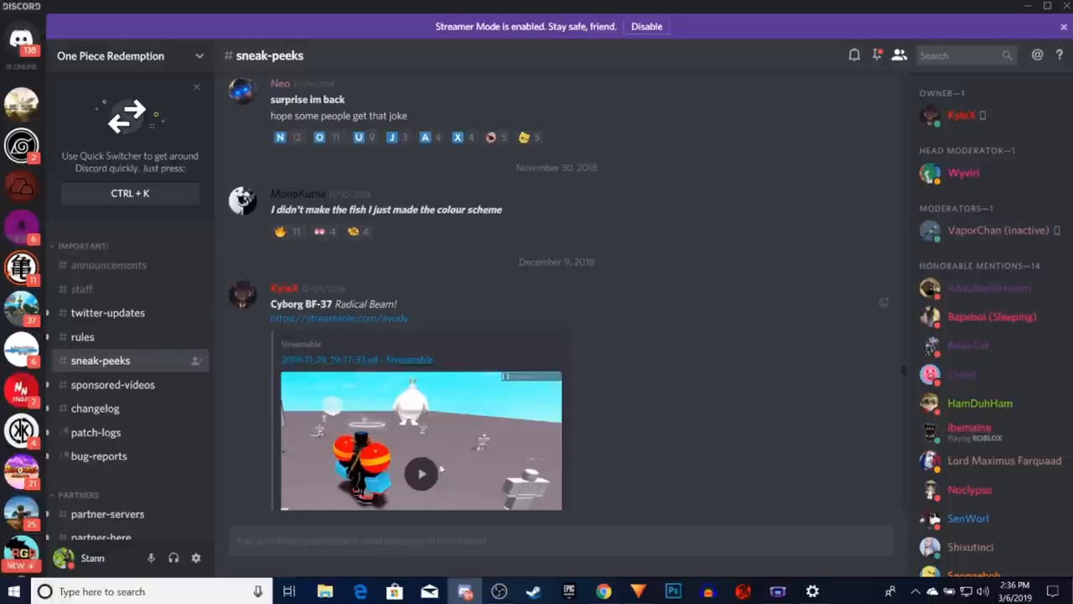
pyautogui.scroll(-3)
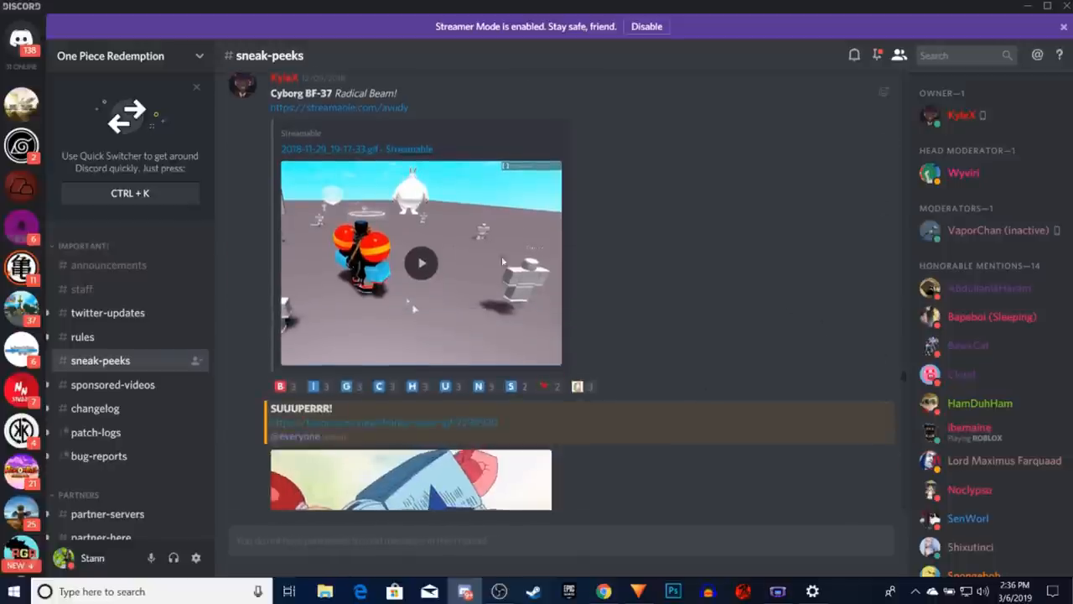
pyautogui.click(421, 262)
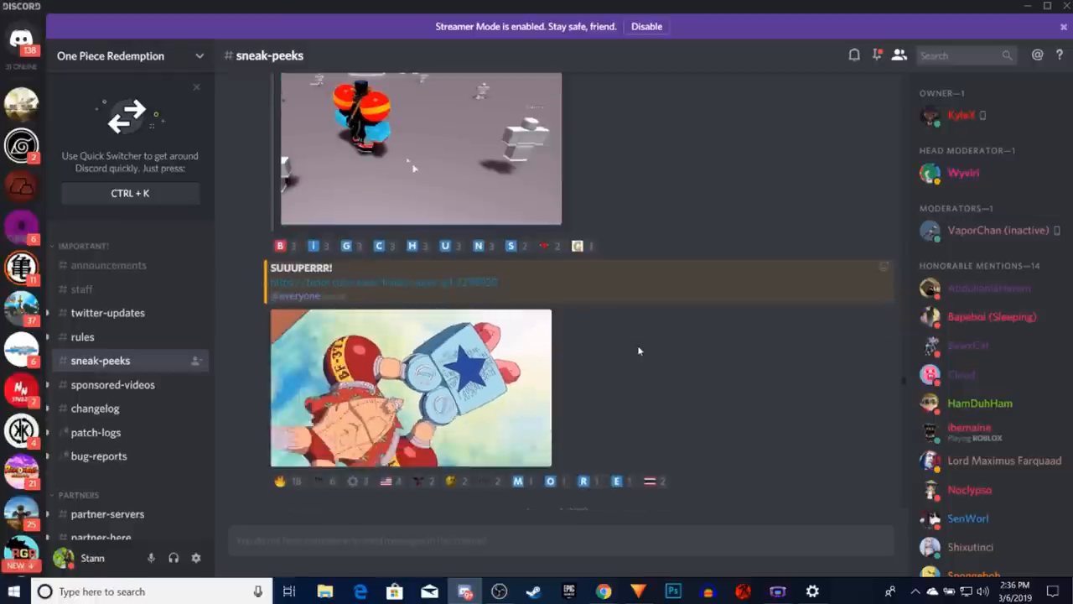
pyautogui.scroll(-3)
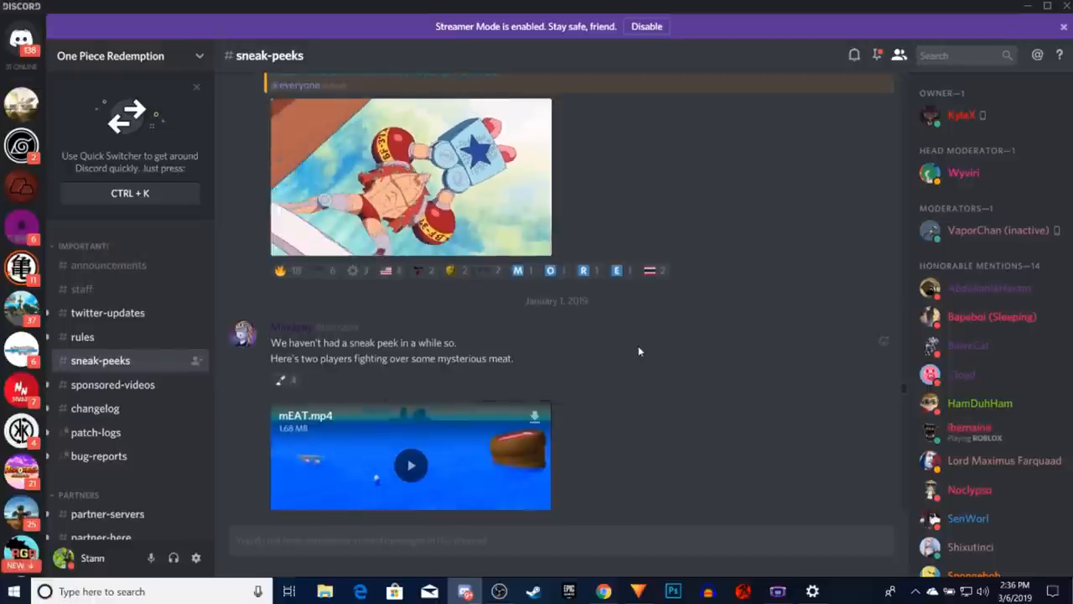
pyautogui.click(410, 464)
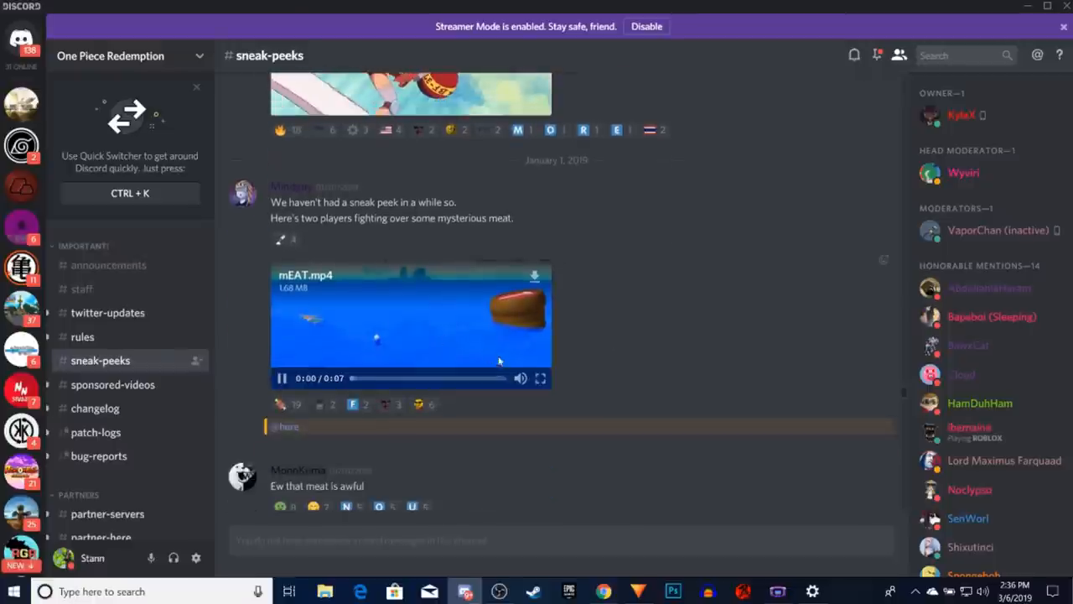
pyautogui.click(283, 378)
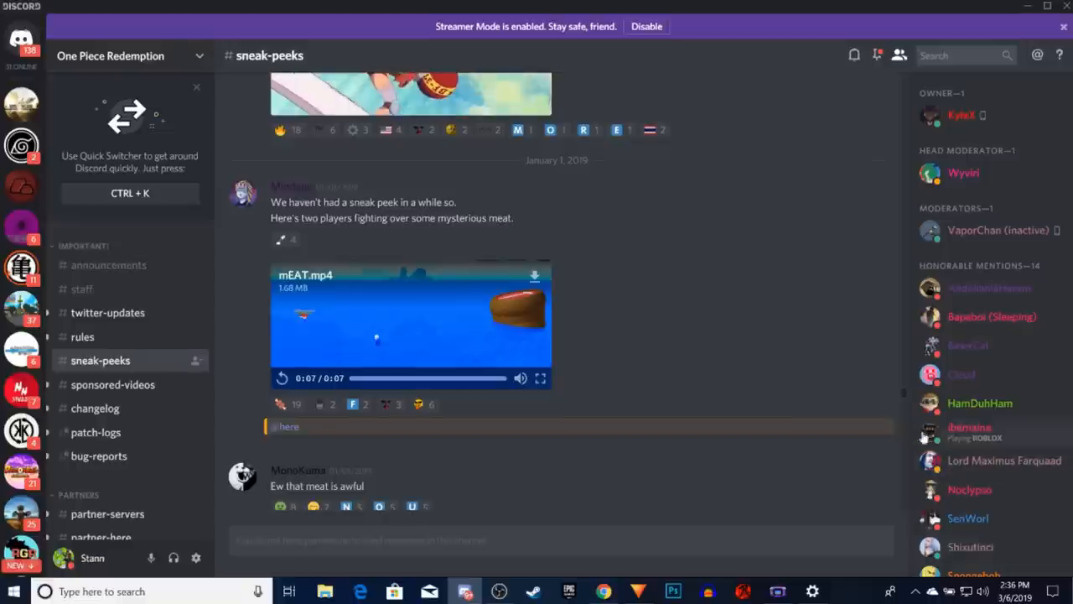
# - Play the Jan 21 'Don Krieg Joins The Battle' and Jan 25 'Something big' ship clips
pyautogui.scroll(-3)
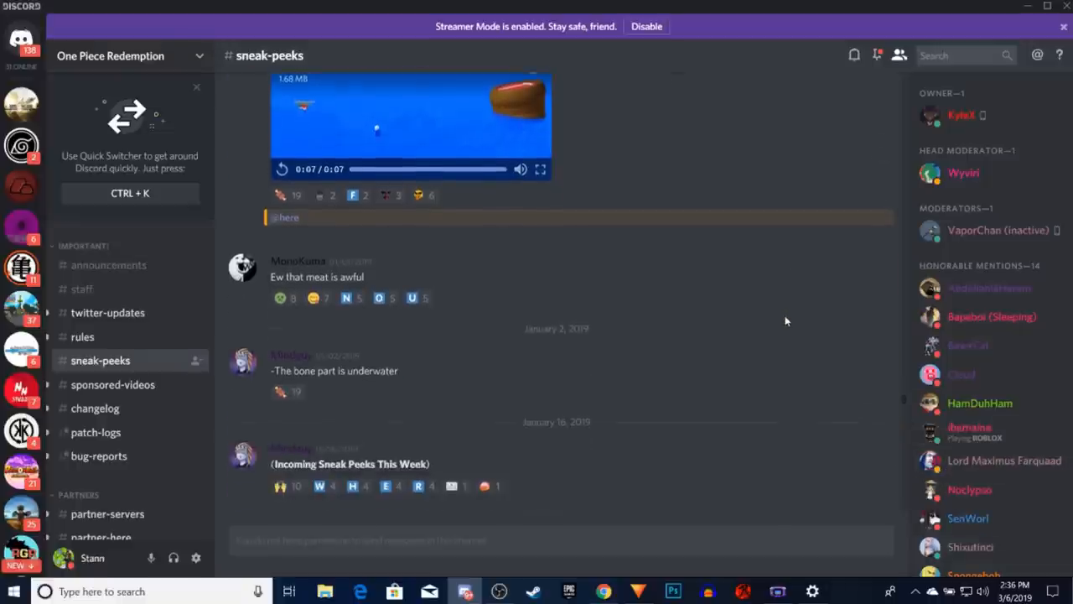
pyautogui.scroll(-3)
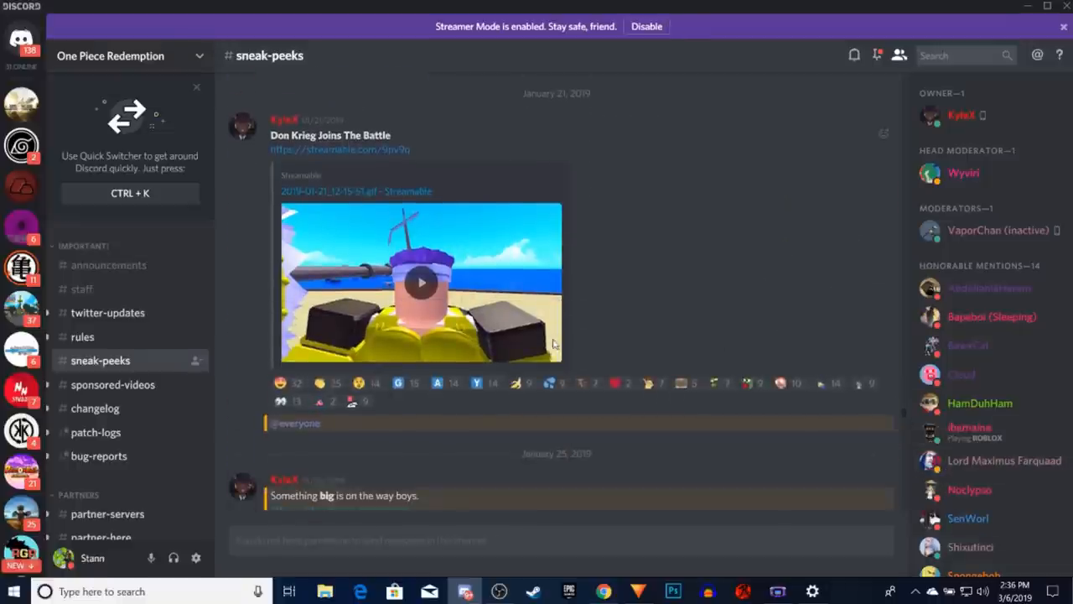
pyautogui.click(421, 283)
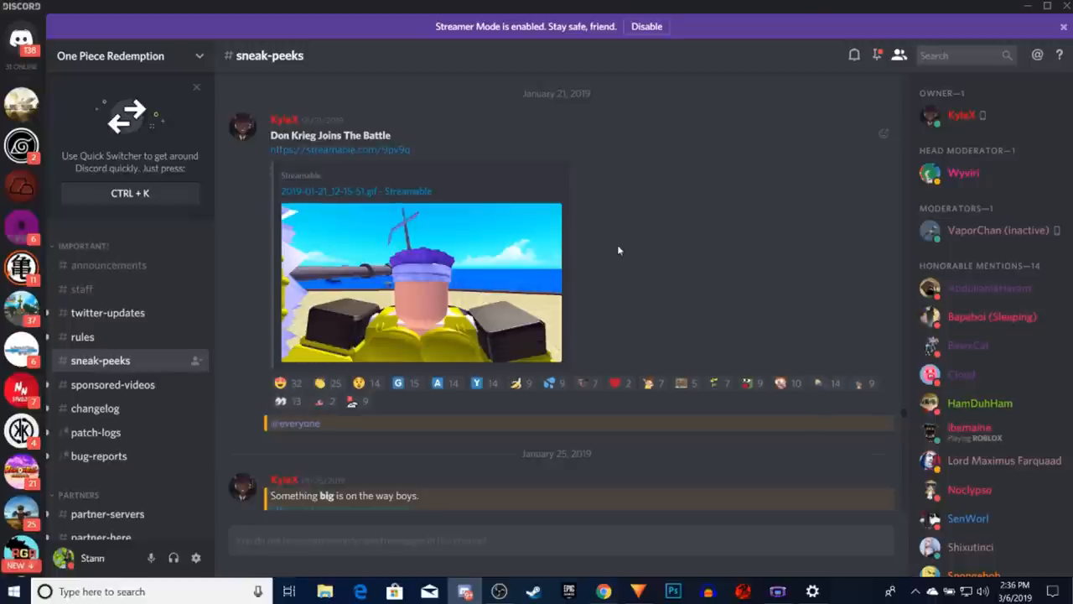
pyautogui.scroll(-3)
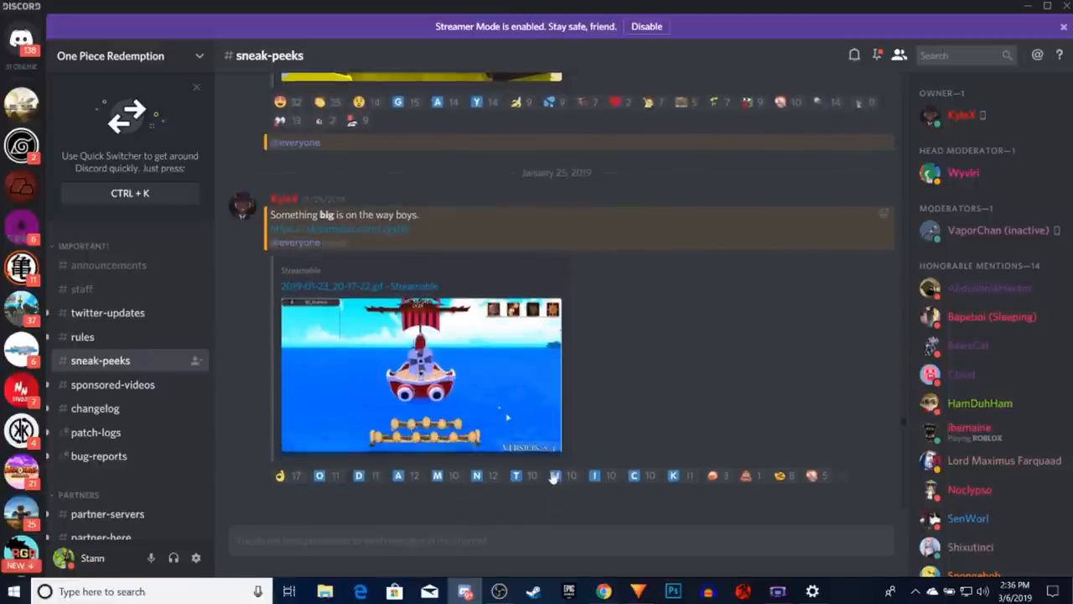
pyautogui.click(419, 373)
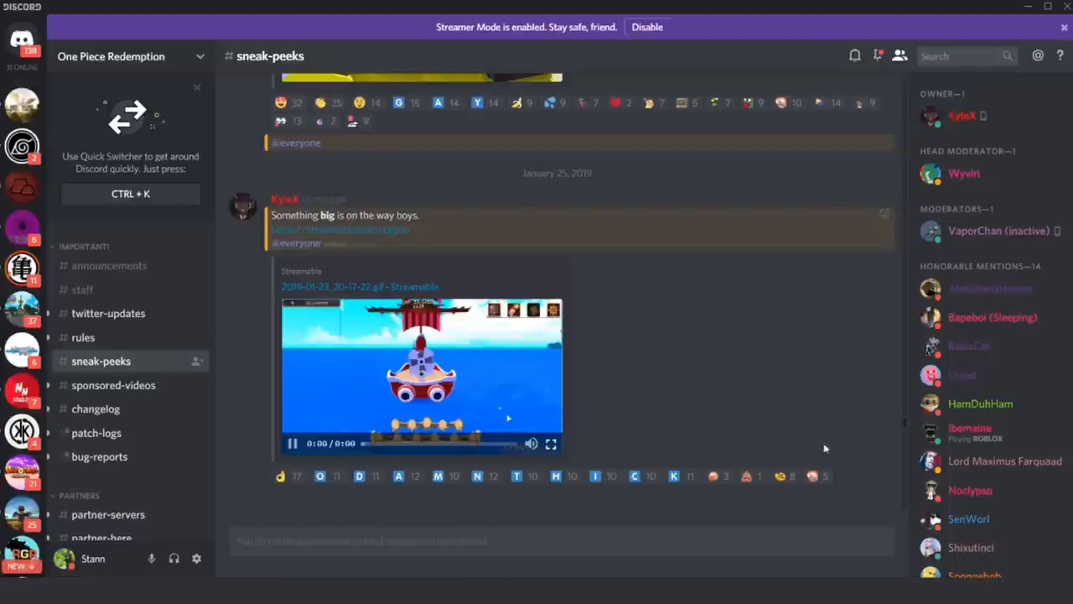
pyautogui.click(551, 443)
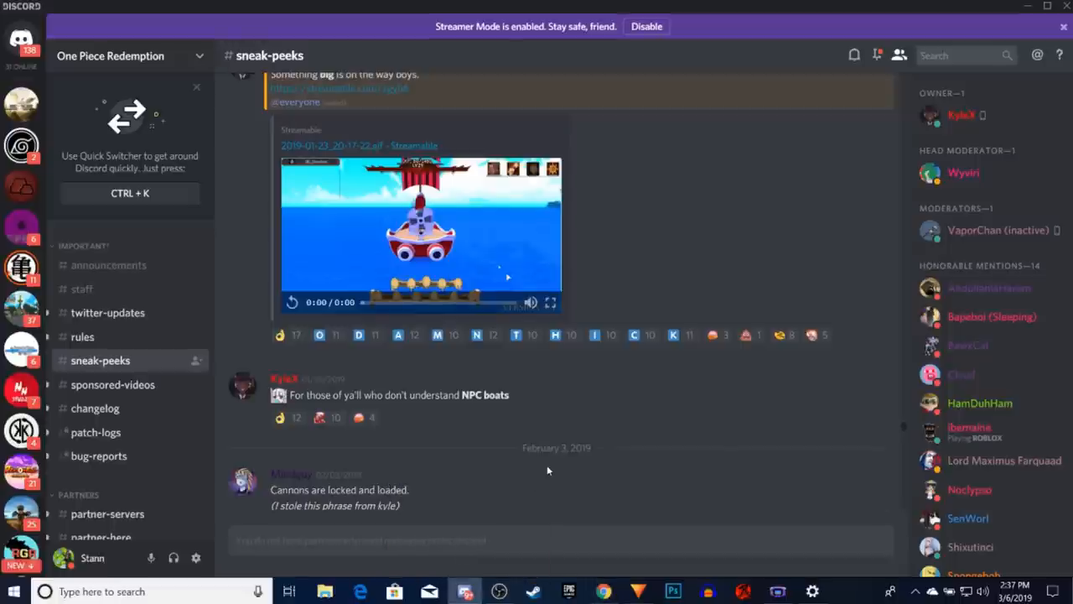
# - Play the February 3 7tmfz.mp4 and Cannon.mp4 clips, then scroll toward the February 5 post
pyautogui.scroll(-3)
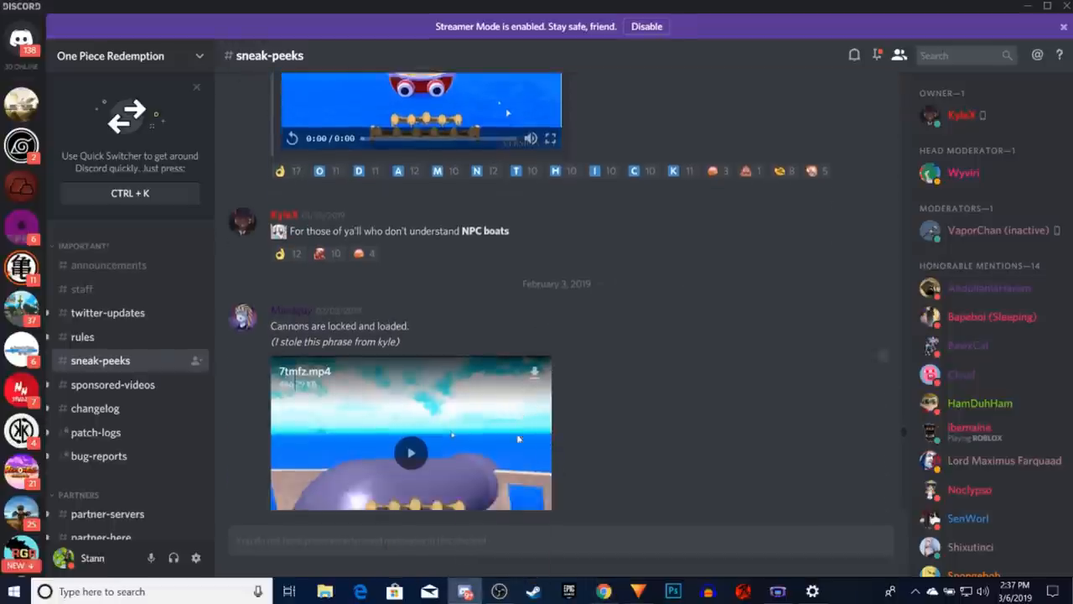
pyautogui.scroll(-3)
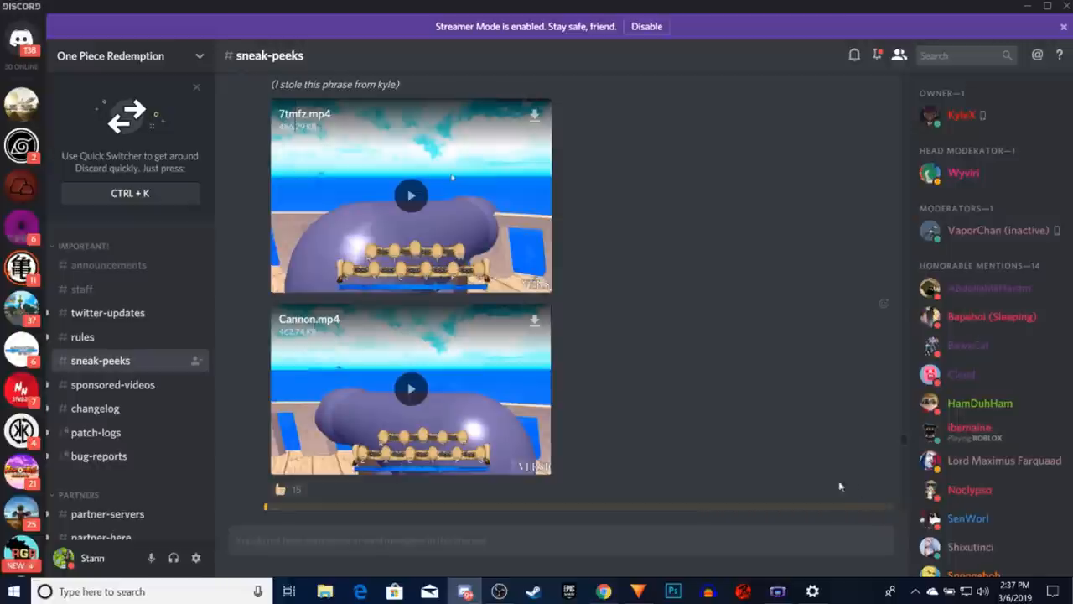
pyautogui.moveTo(809, 485)
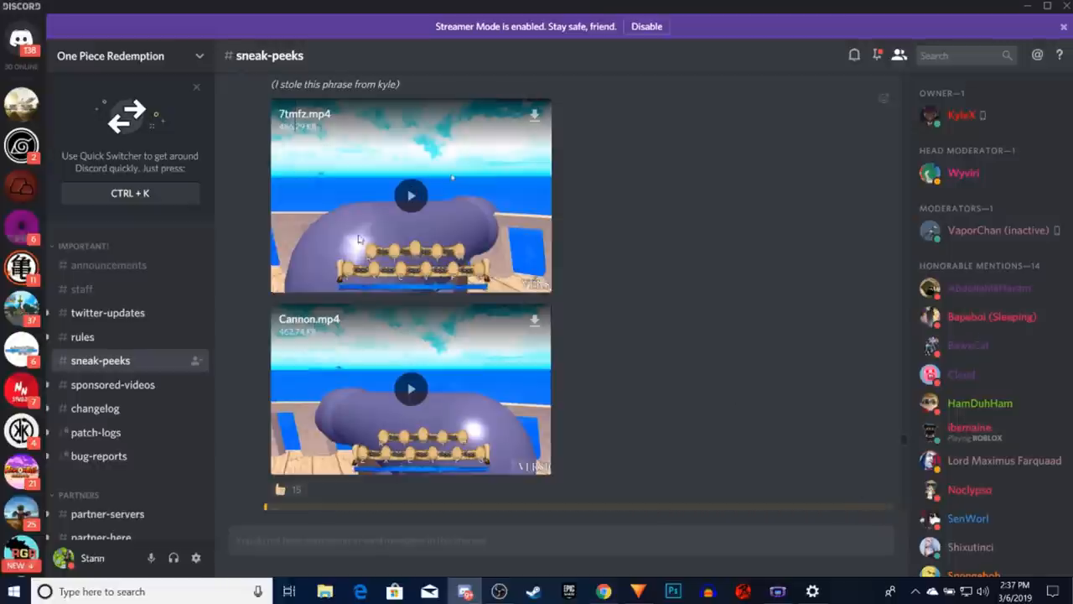
pyautogui.click(411, 195)
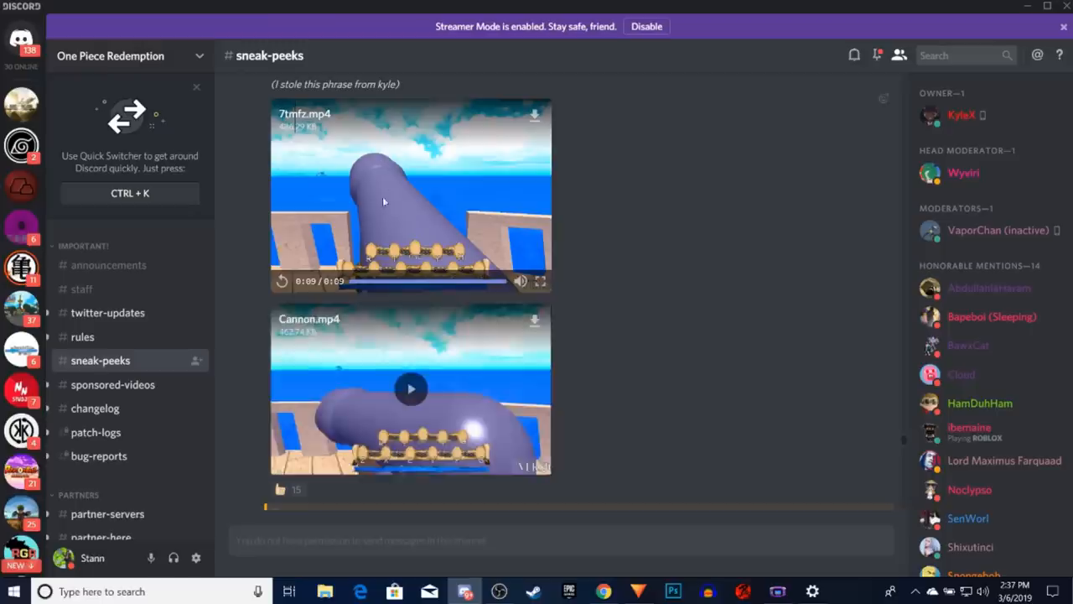
pyautogui.click(410, 388)
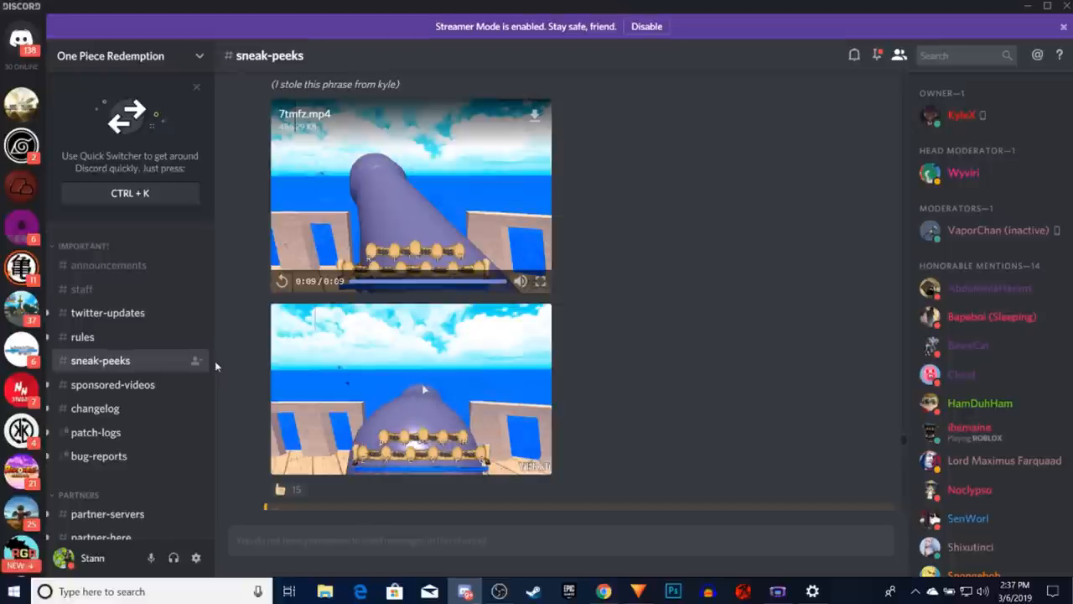
pyautogui.click(411, 388)
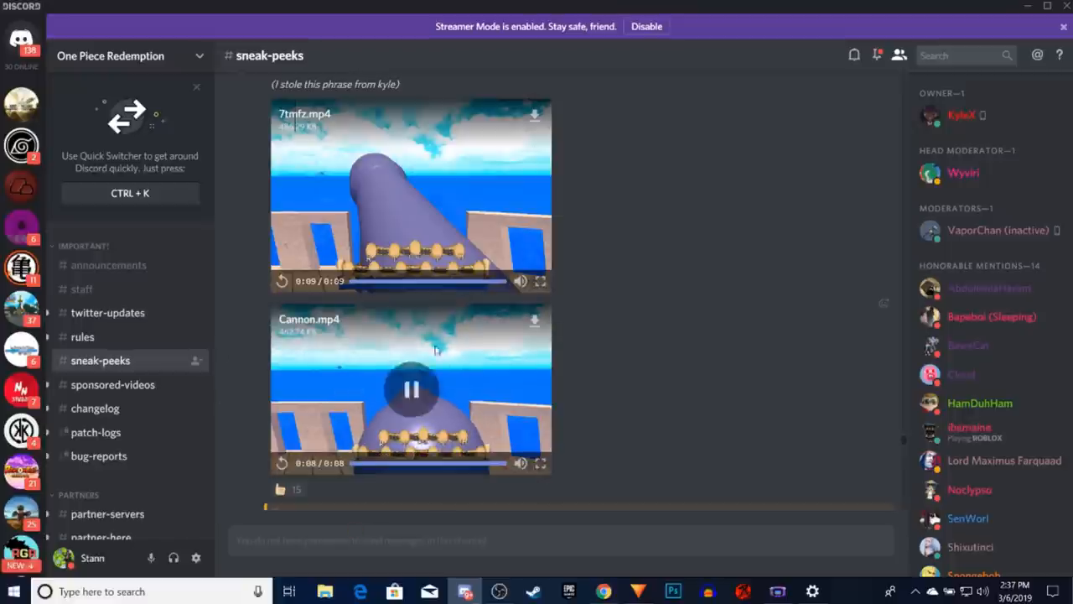
pyautogui.scroll(-3)
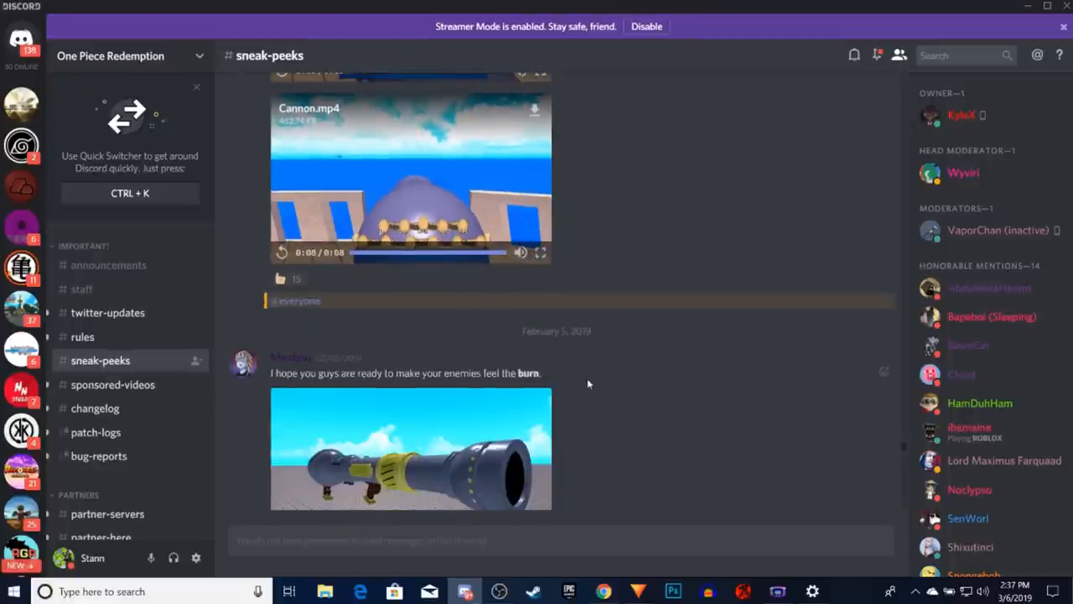
pyautogui.moveTo(538, 325)
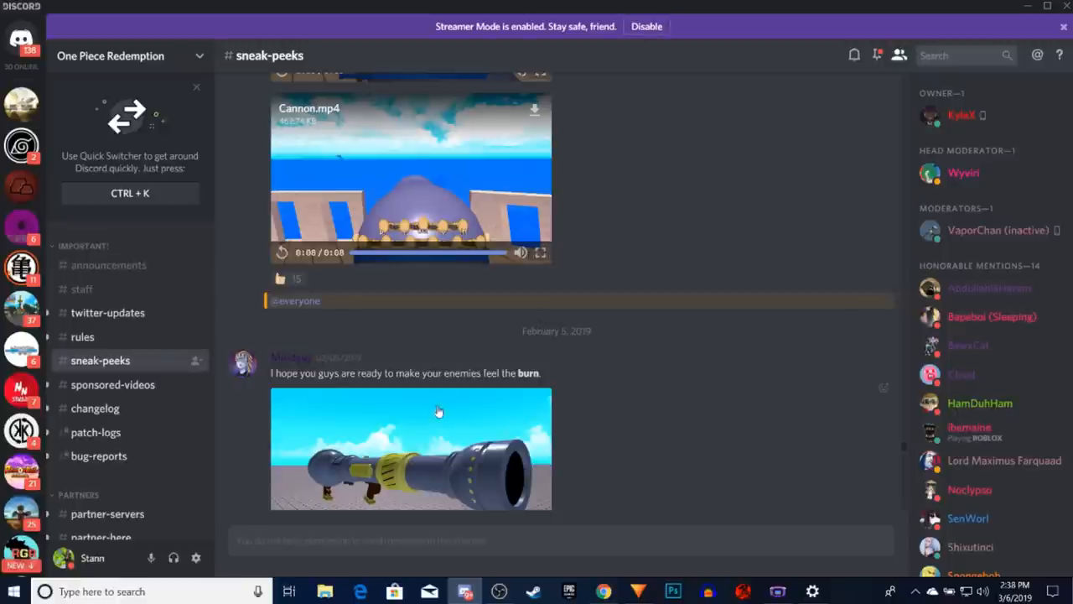
pyautogui.moveTo(371, 191)
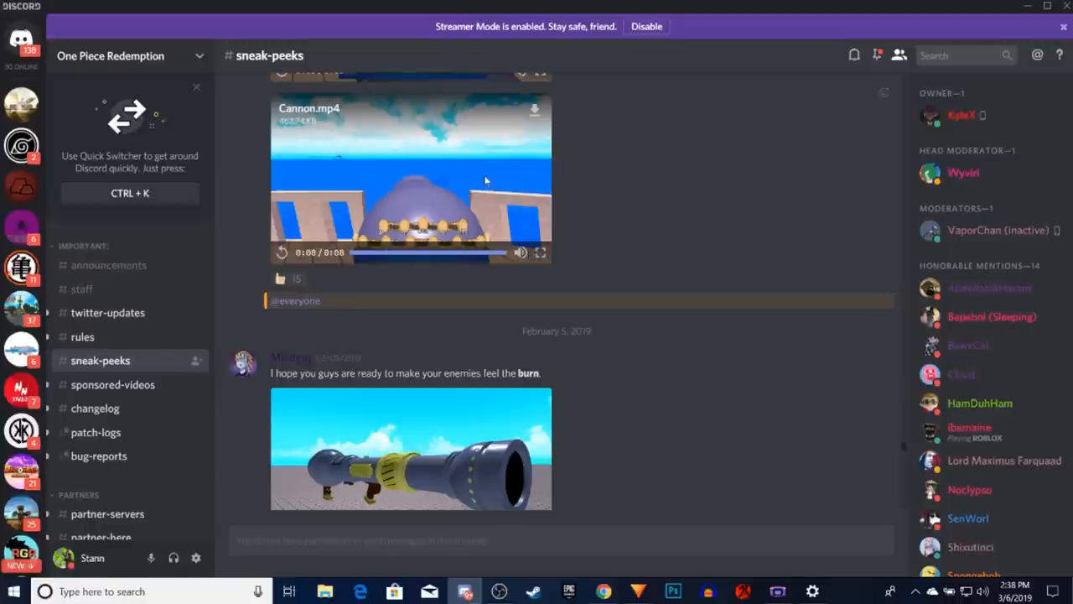
pyautogui.moveTo(435, 181)
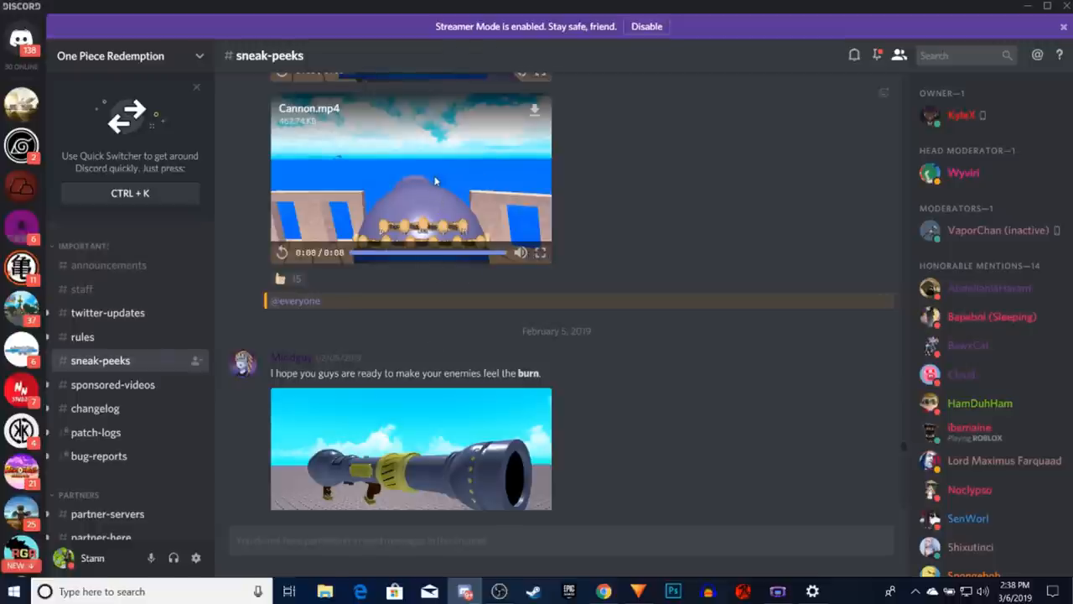
pyautogui.moveTo(448, 169)
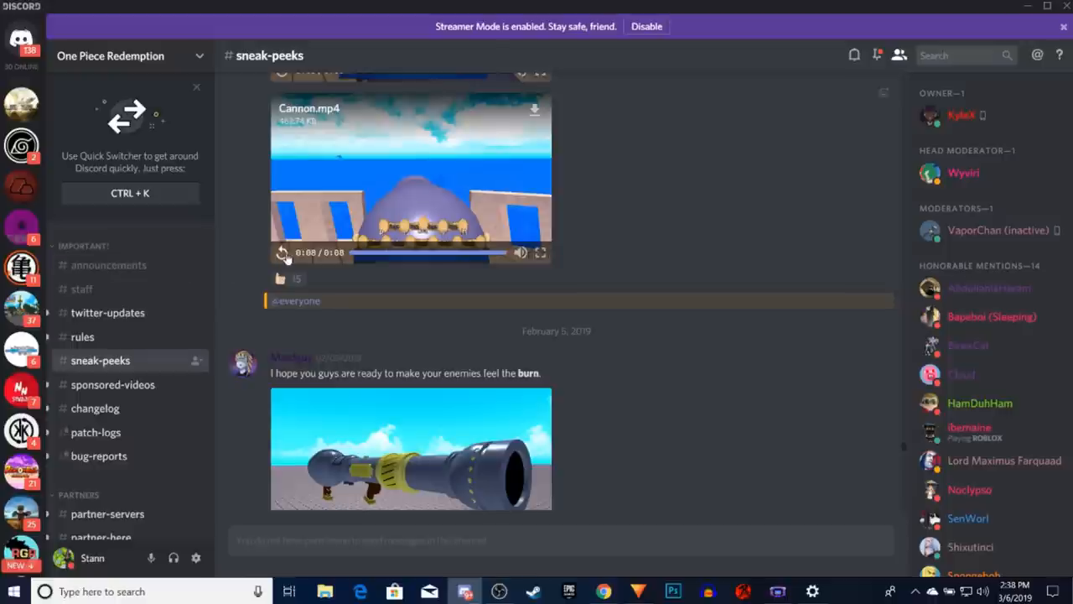
# - Replay Cannon.mp4, then scroll past the February 5 weapon post to the bazooka image
pyautogui.click(282, 251)
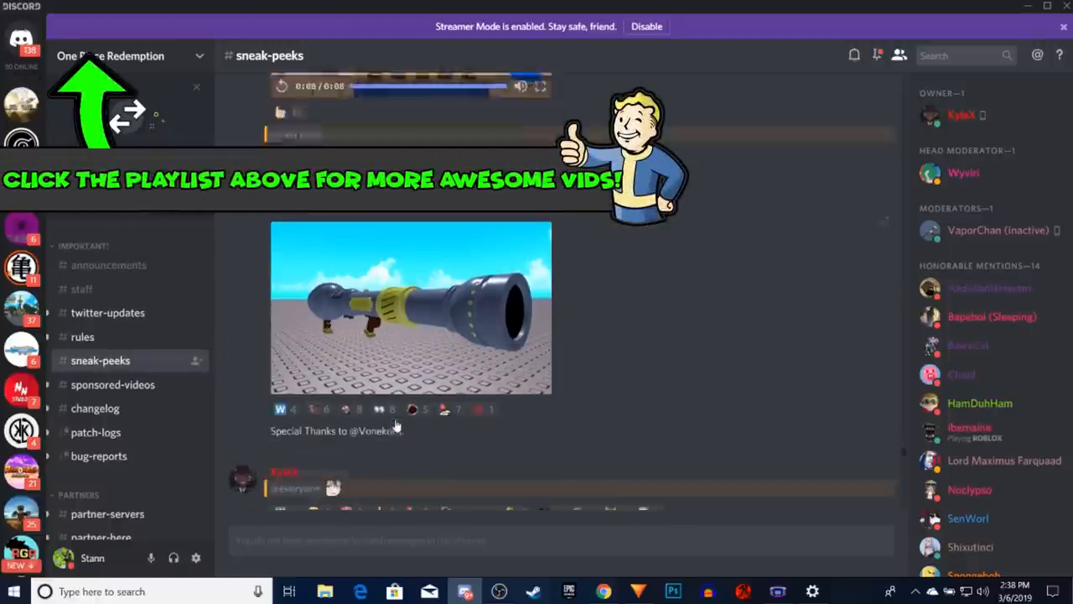
pyautogui.scroll(-3)
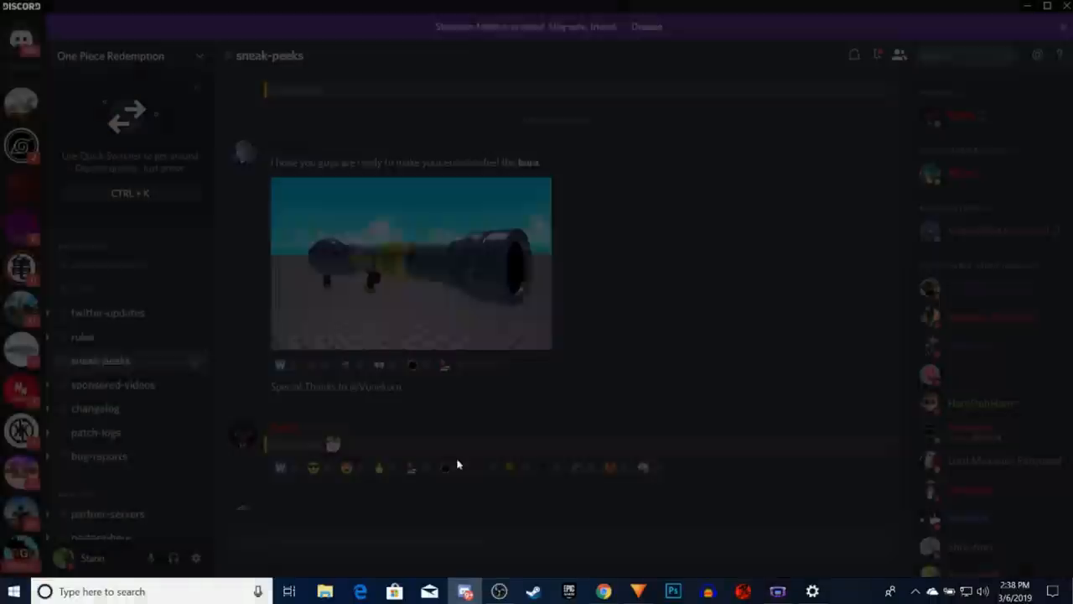
pyautogui.scroll(-3)
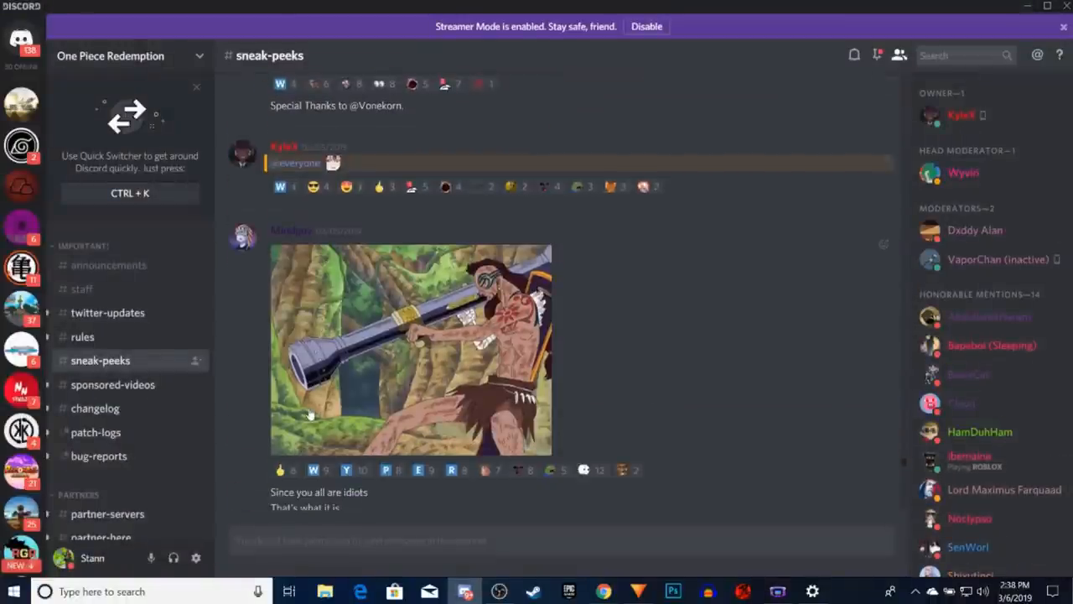
pyautogui.moveTo(480, 378)
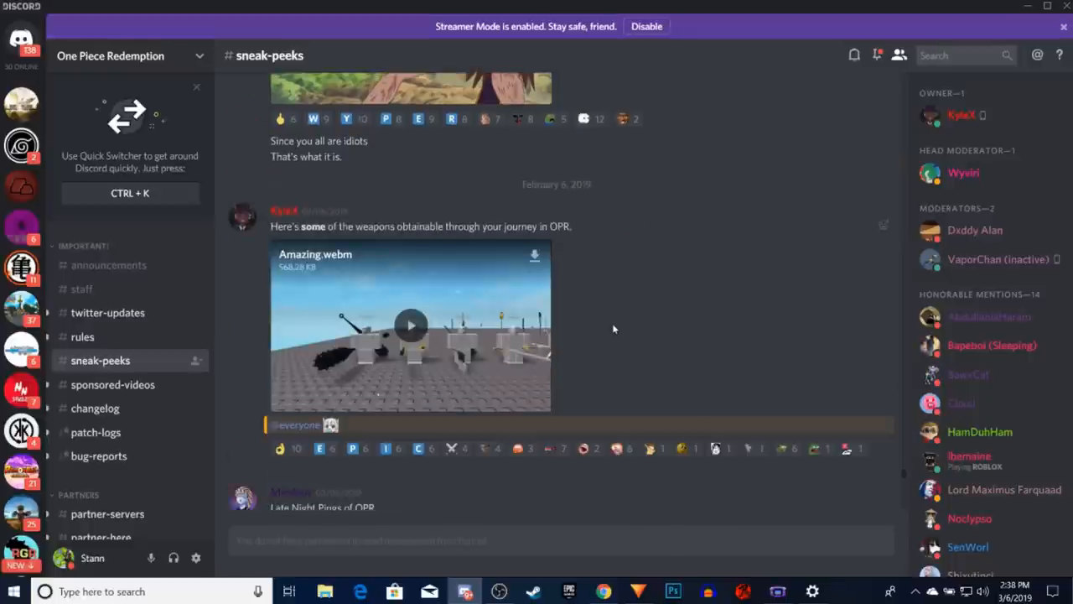
# - Play the February 6 Amazing.webm clip full screen, then exit back to #sneak-peeks
pyautogui.click(410, 326)
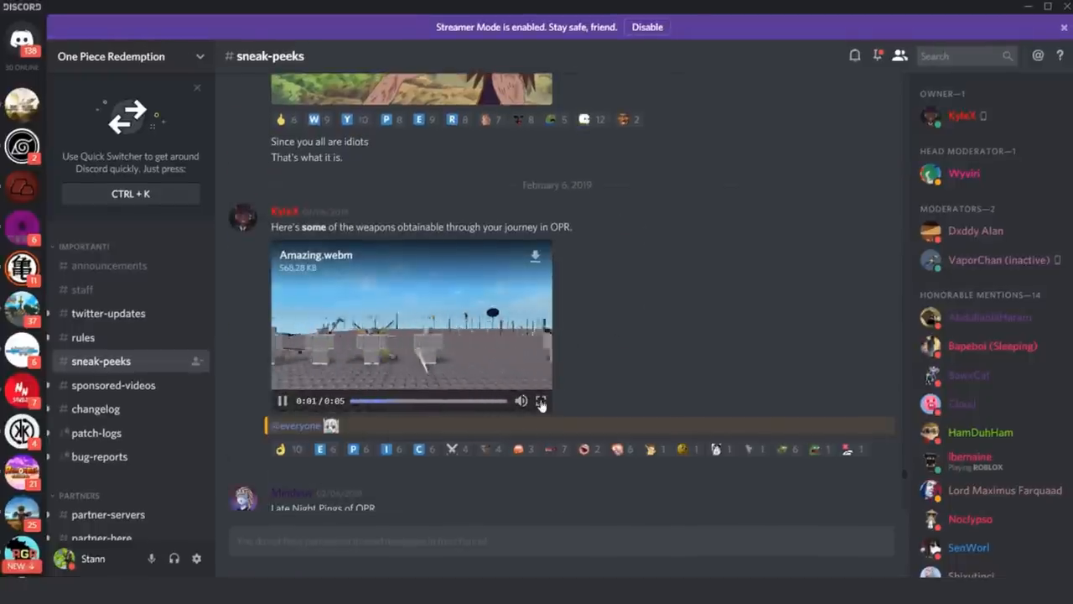
pyautogui.click(541, 400)
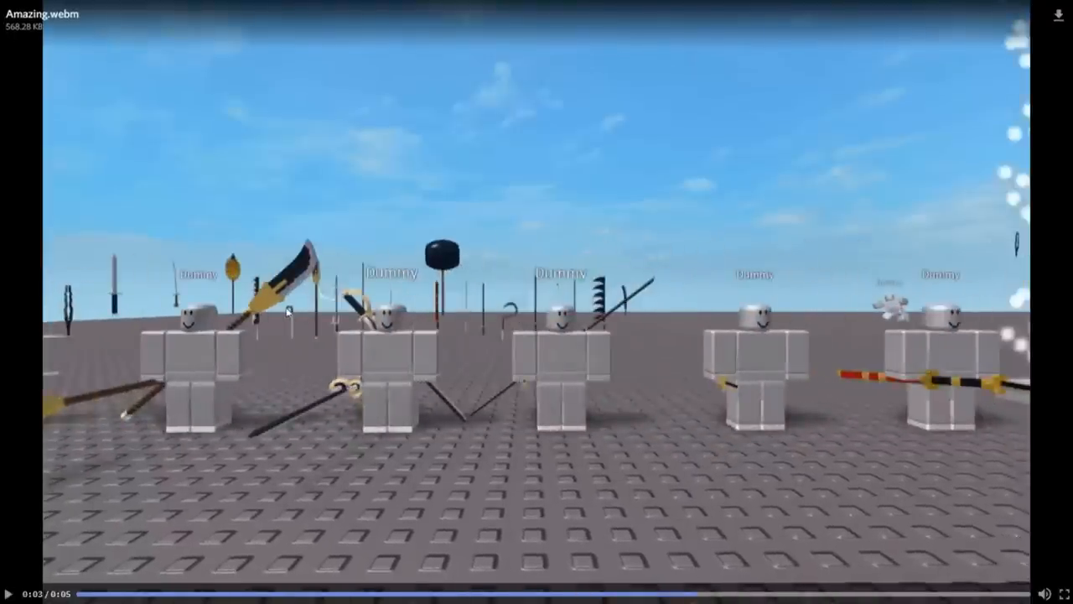
pyautogui.moveTo(343, 412)
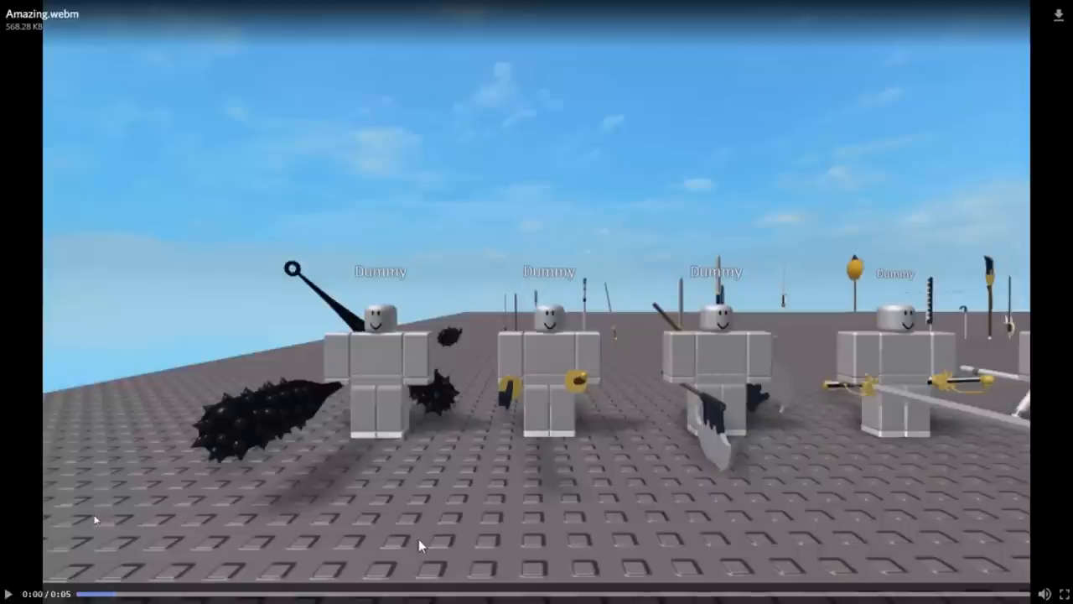
pyautogui.moveTo(21, 427)
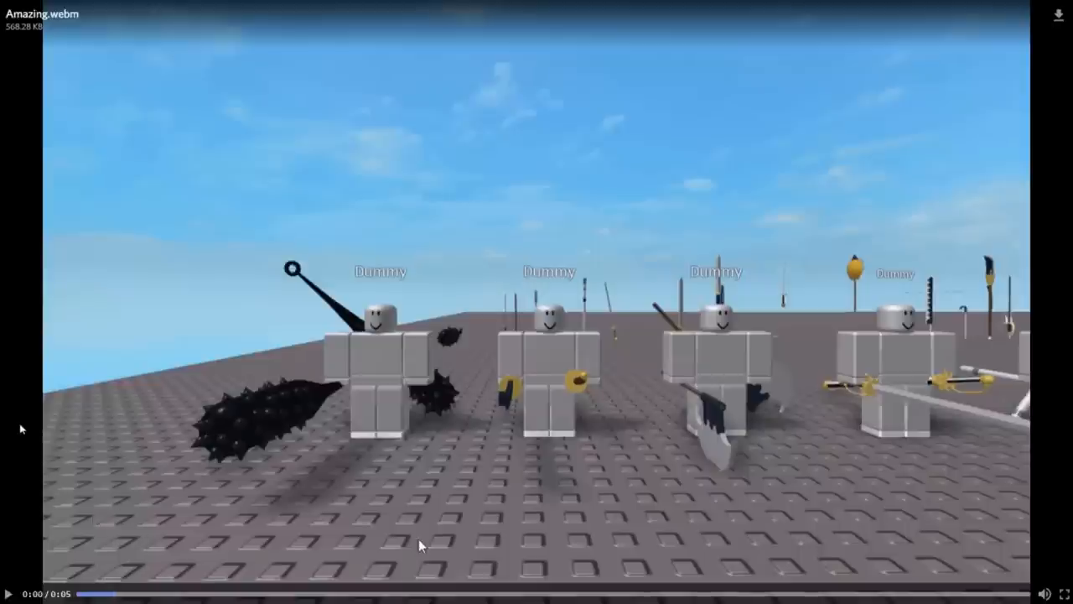
pyautogui.click(8, 593)
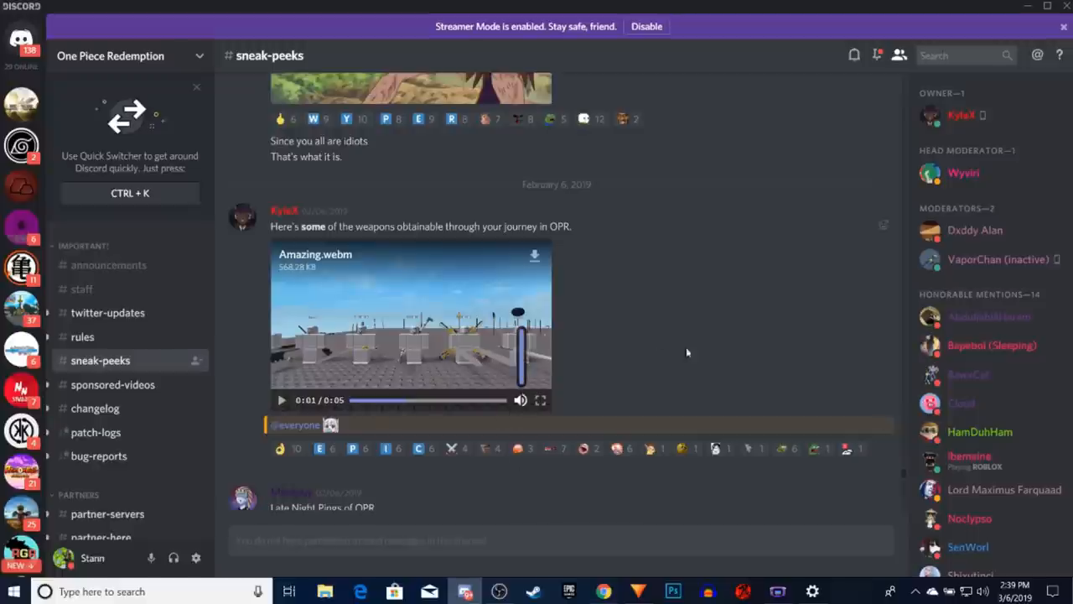
# - Scroll down to the February 21 'Weather updates are on the way!' post
pyautogui.scroll(-3)
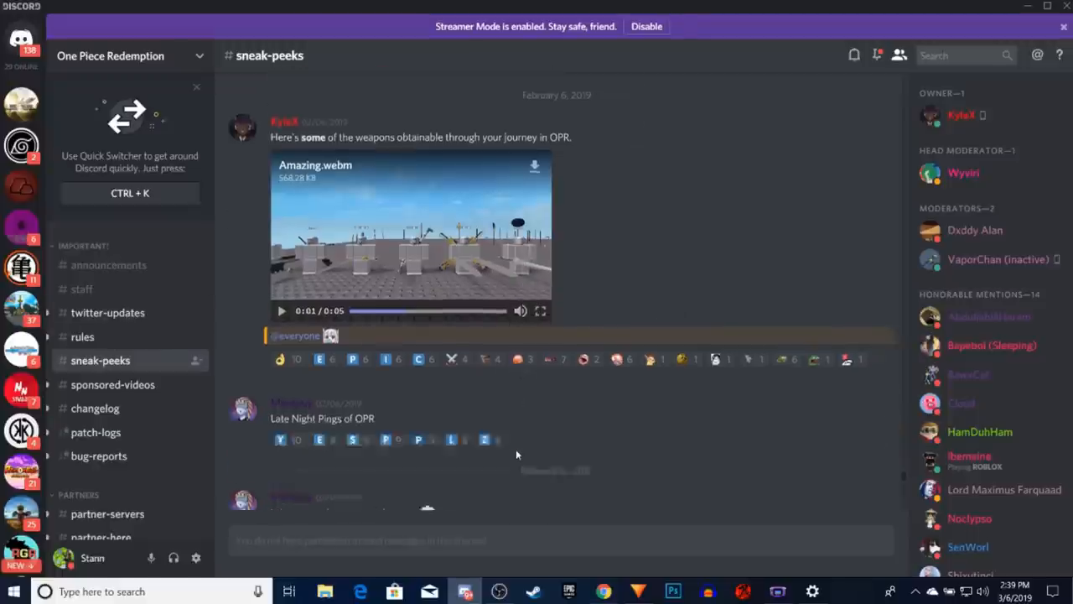
pyautogui.scroll(-3)
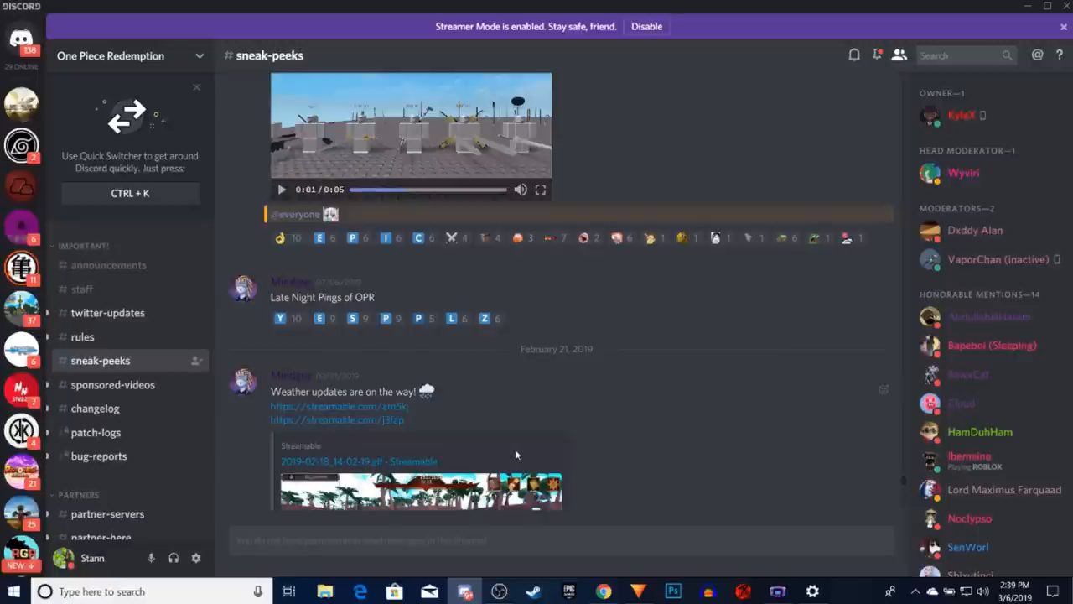
pyautogui.scroll(-3)
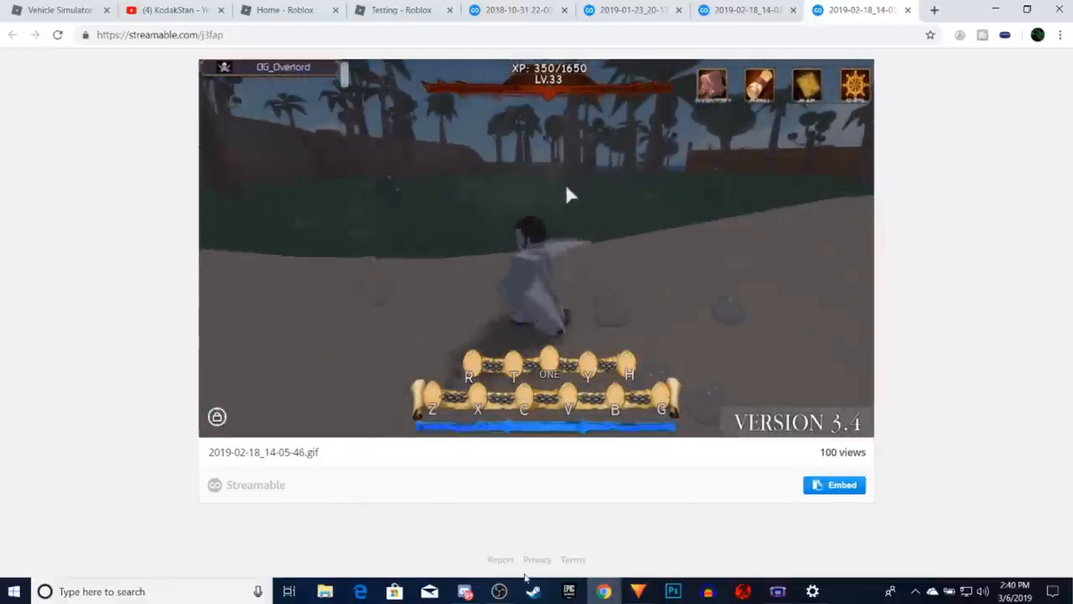
# - Return to Discord and enlarge the February 25 shipboard card-game sneak peek image
pyautogui.click(464, 591)
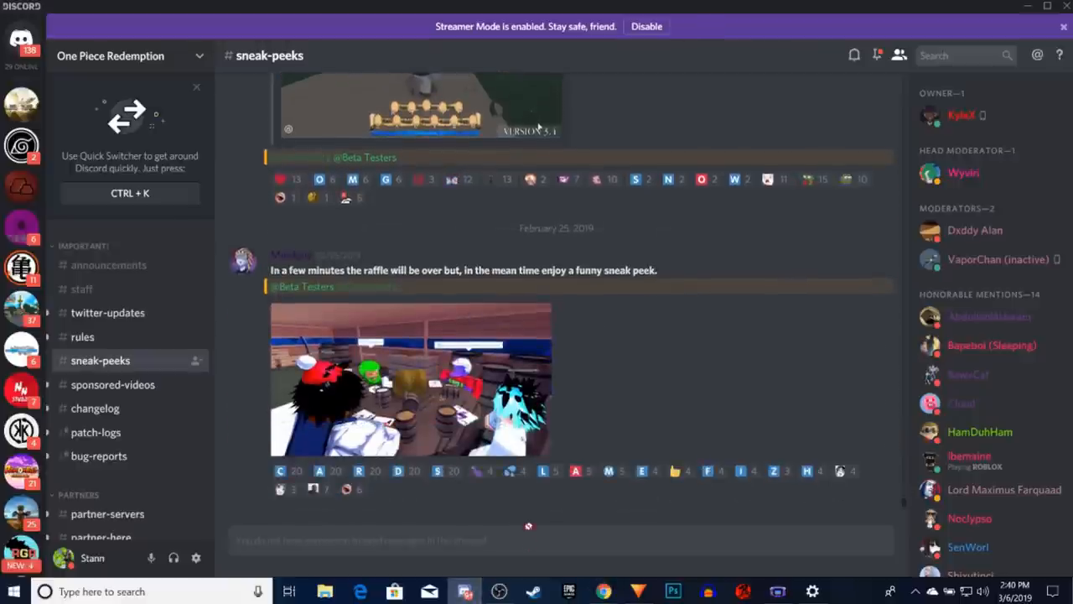
pyautogui.click(410, 379)
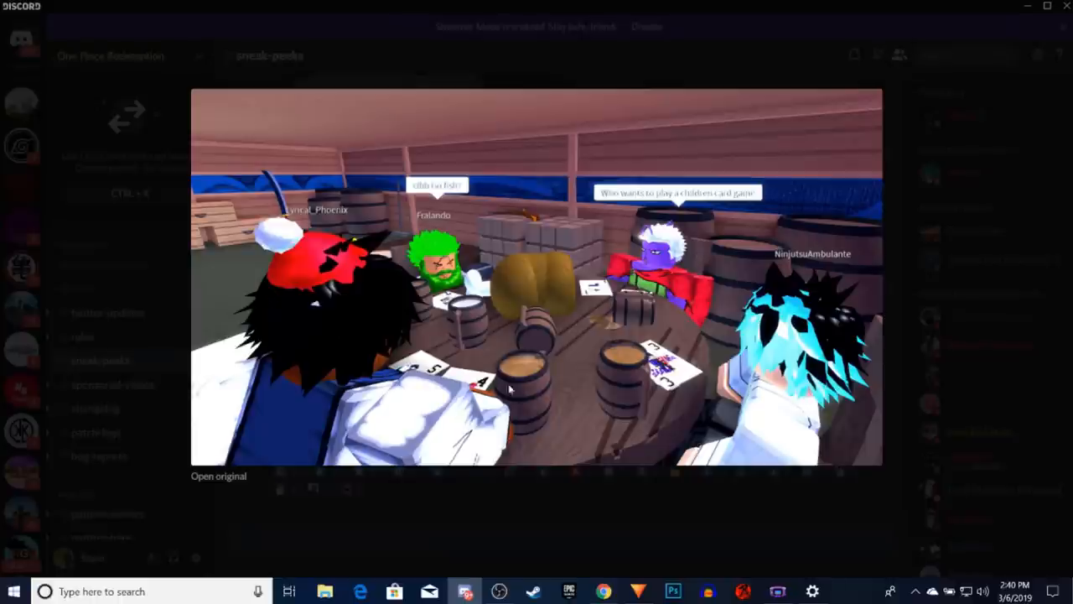
pyautogui.moveTo(495, 474)
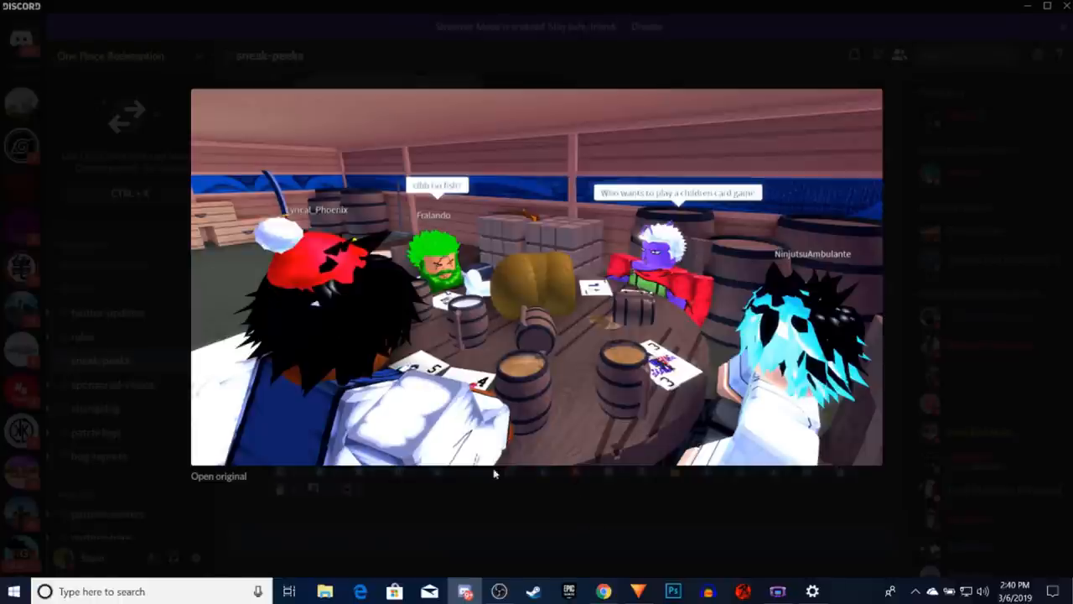
pyautogui.moveTo(347, 333)
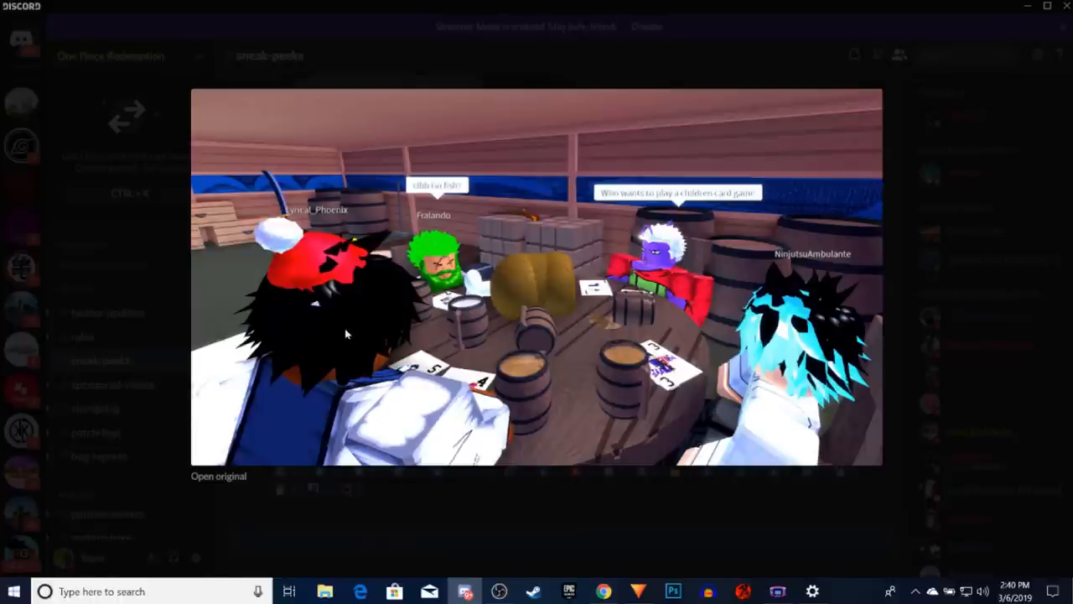
pyautogui.moveTo(815, 318)
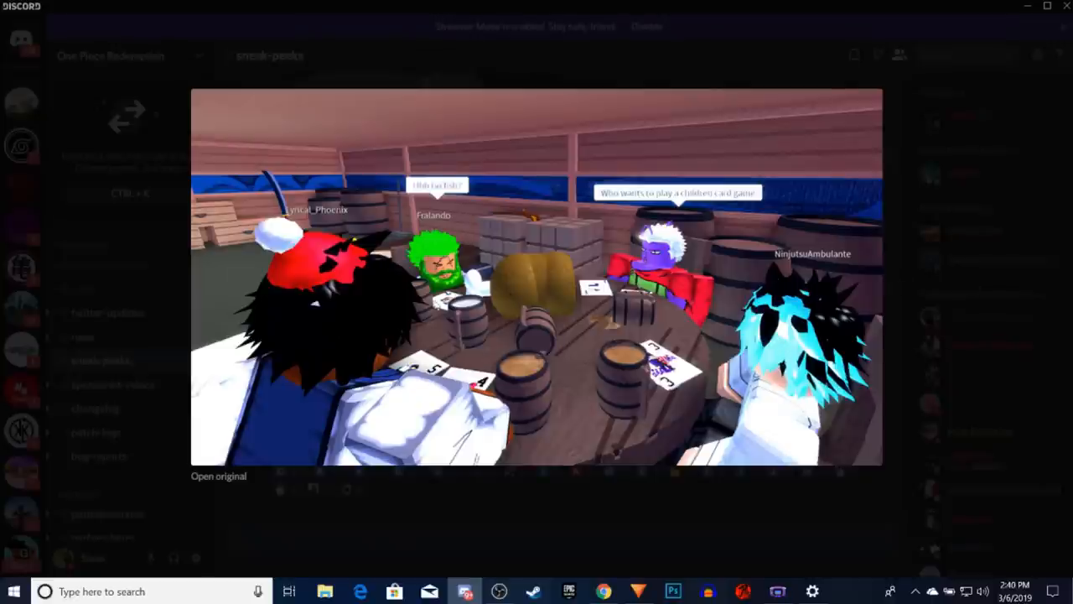
pyautogui.moveTo(713, 204)
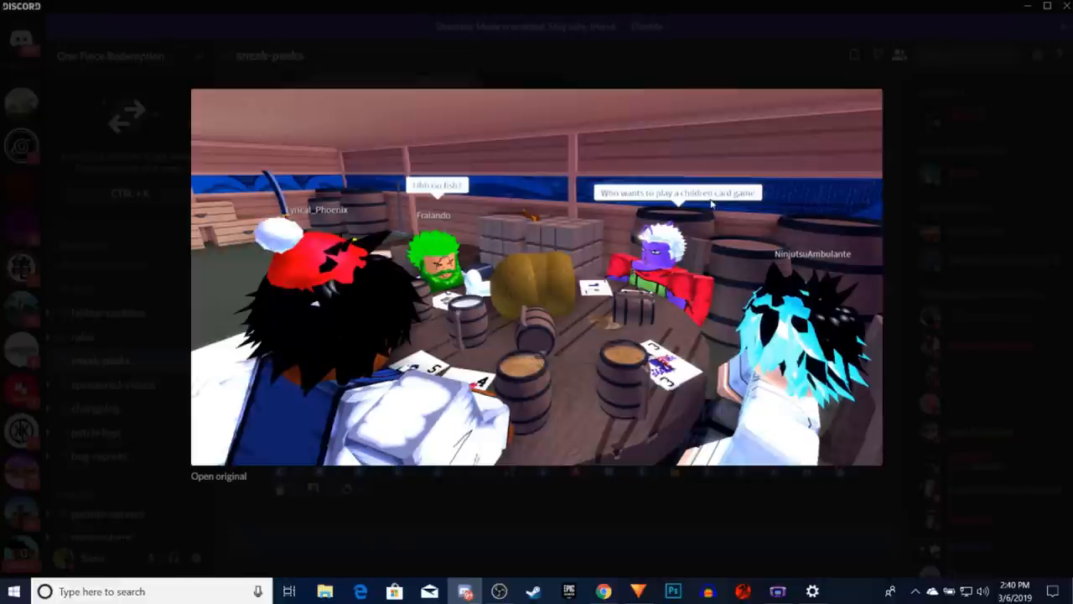
pyautogui.moveTo(728, 237)
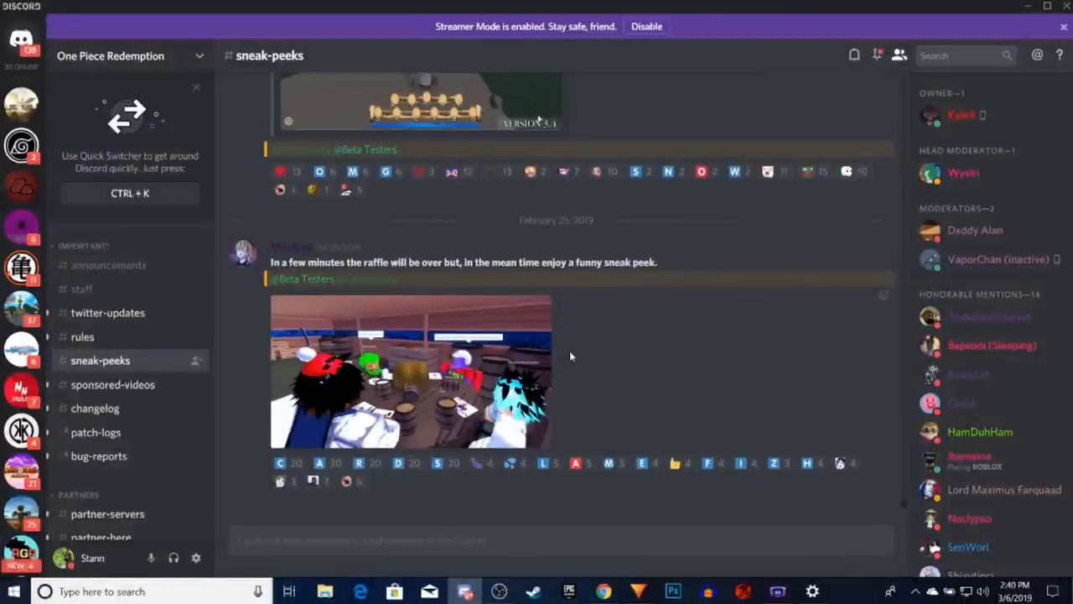
# - Scroll #sneak-peeks to the January 21 'Don Krieg Joins The Battle' post and return to Discord
pyautogui.scroll(-3)
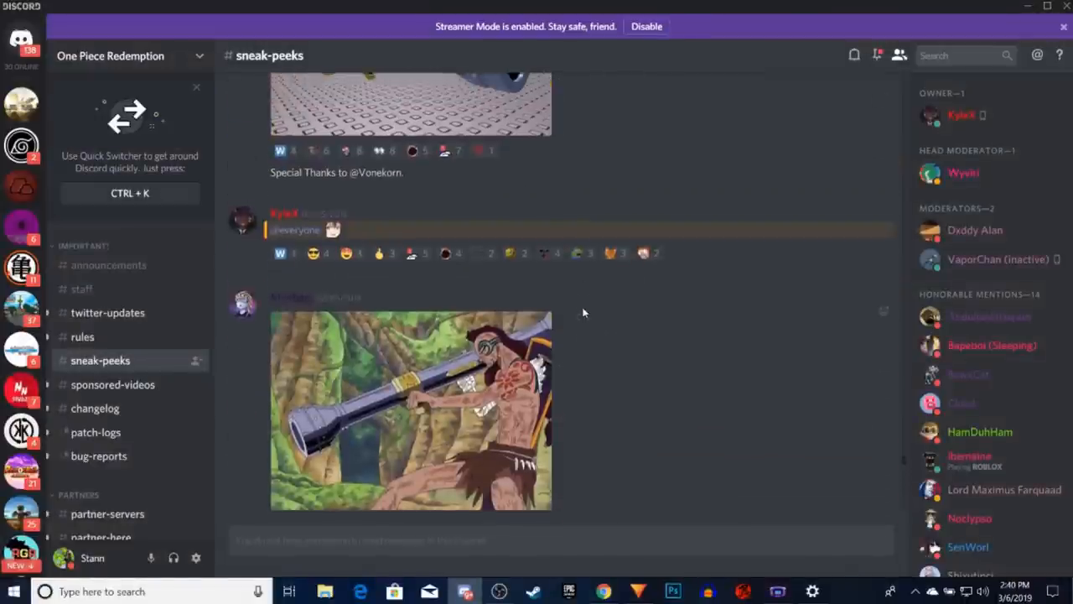
pyautogui.scroll(-3)
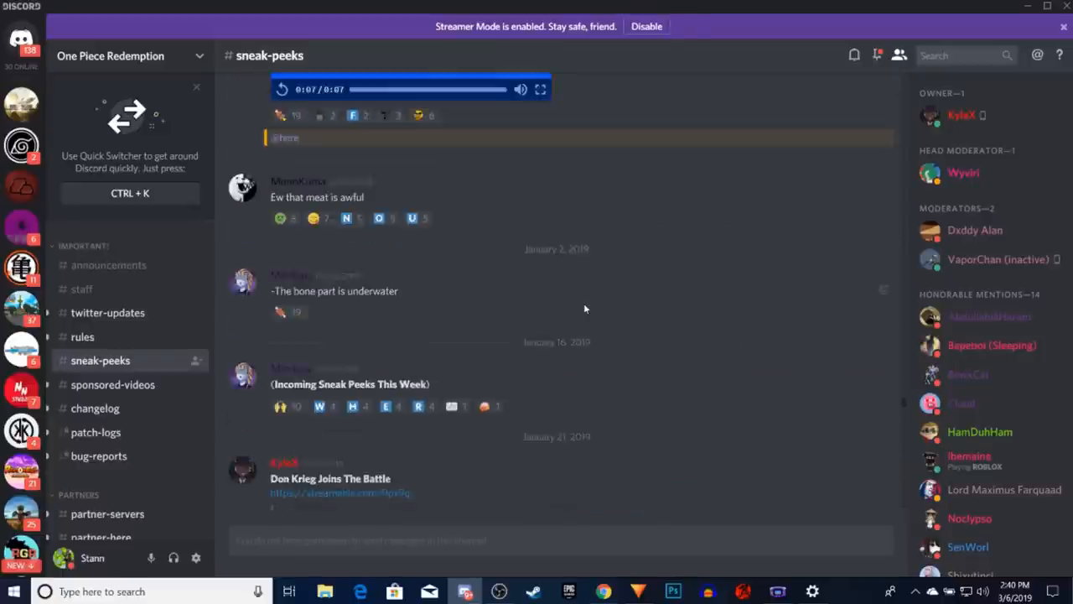
pyautogui.scroll(-3)
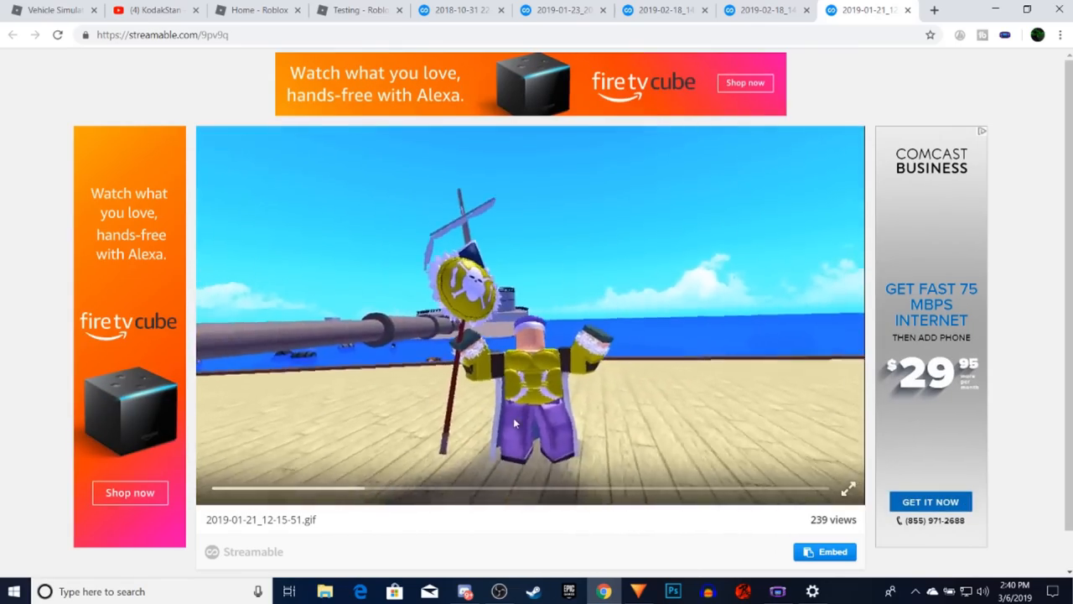
pyautogui.scroll(-3)
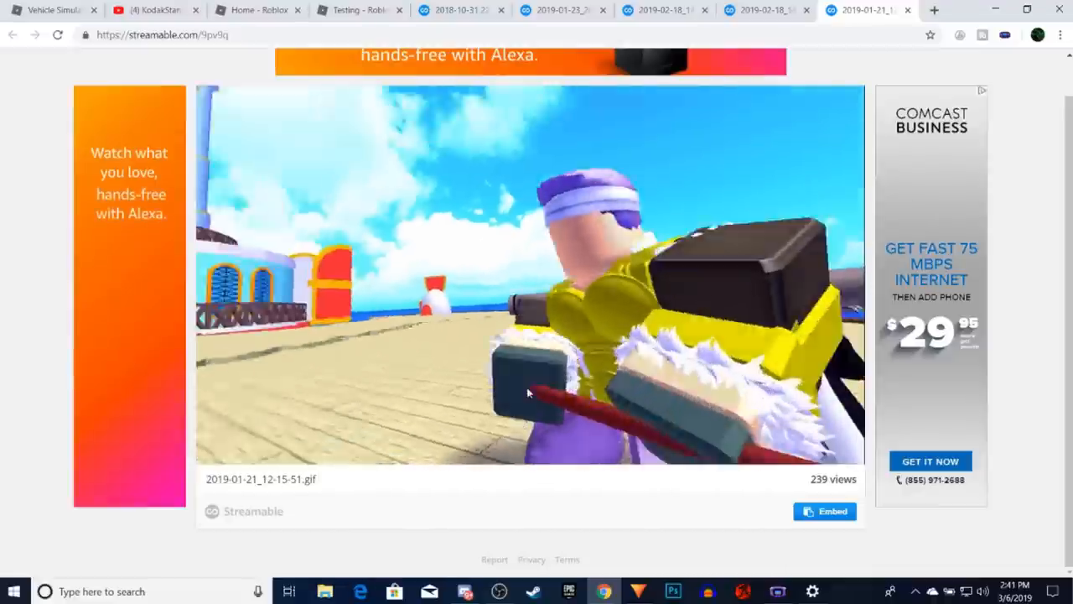
pyautogui.click(464, 590)
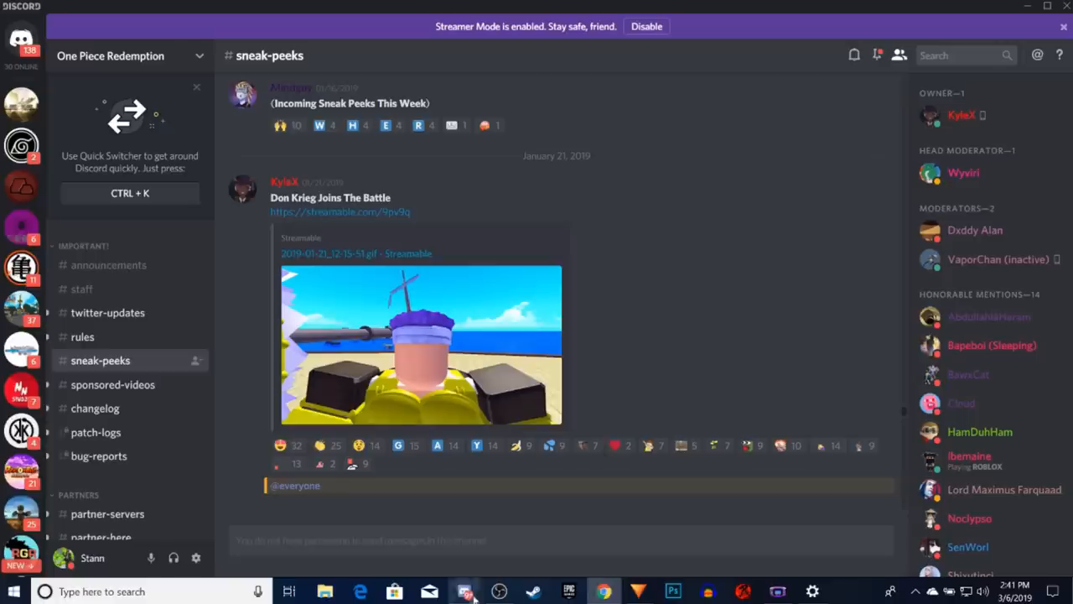
# - Scroll to the December 9, 2018 Cyborg BF-37 Radical Beam post and open its Streamable link
pyautogui.scroll(-3)
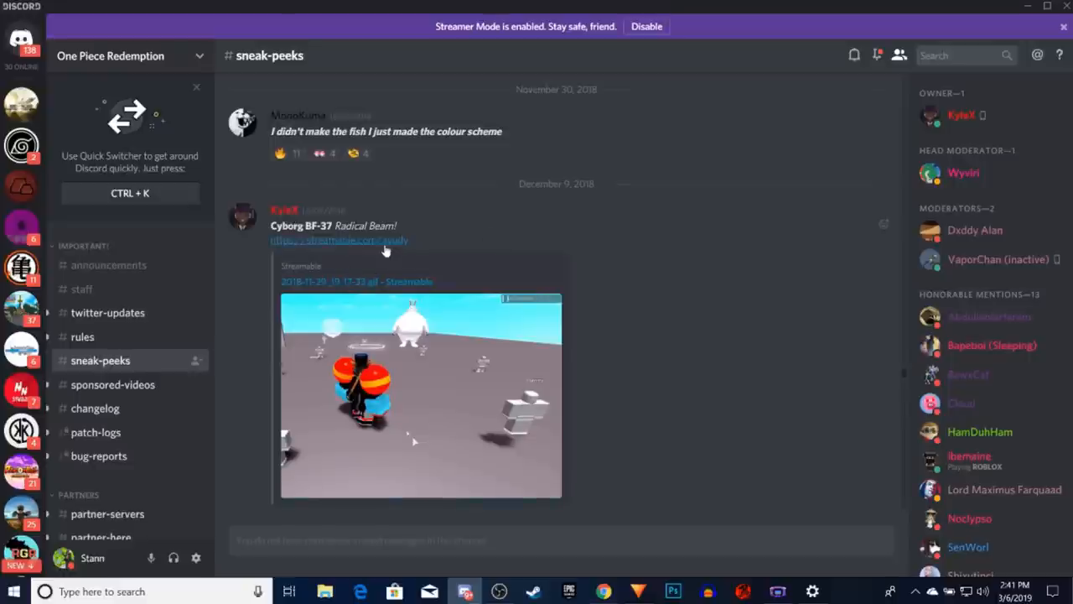
pyautogui.moveTo(386, 248)
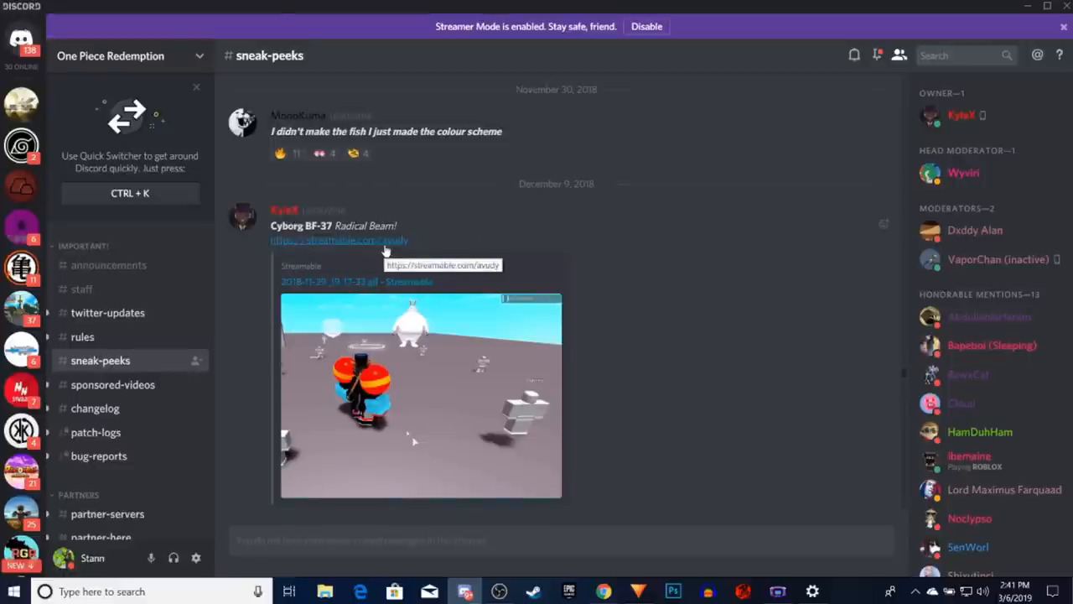
pyautogui.click(339, 240)
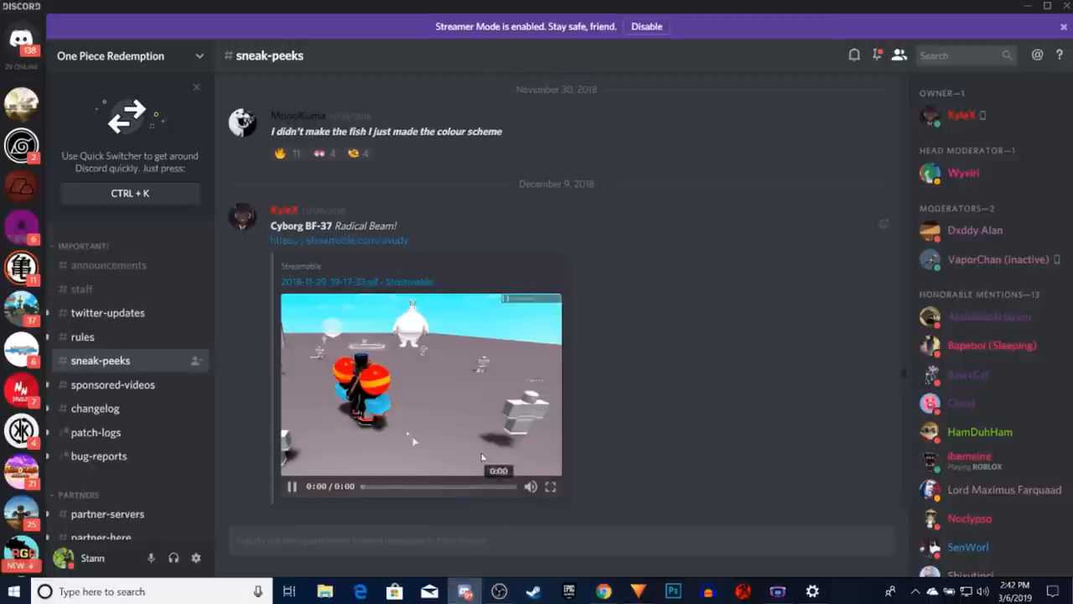
pyautogui.scroll(-3)
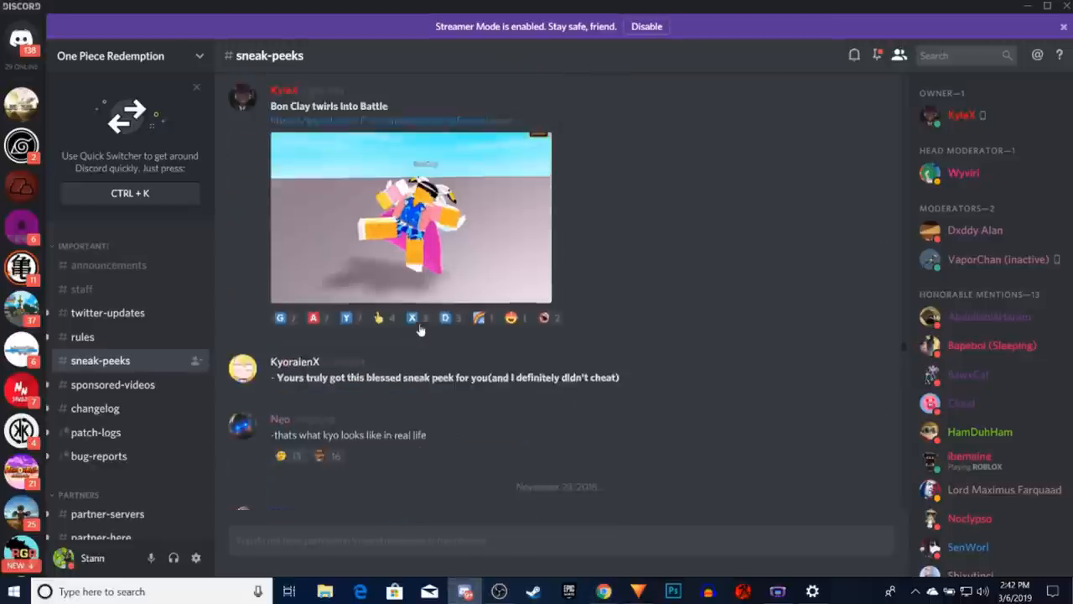
pyautogui.scroll(-3)
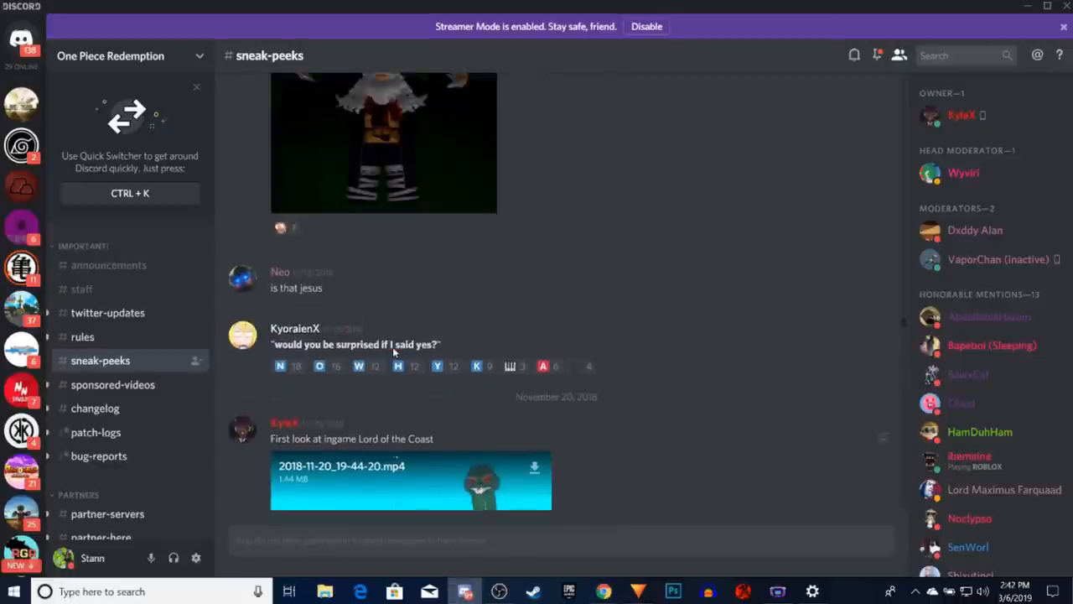
pyautogui.scroll(-3)
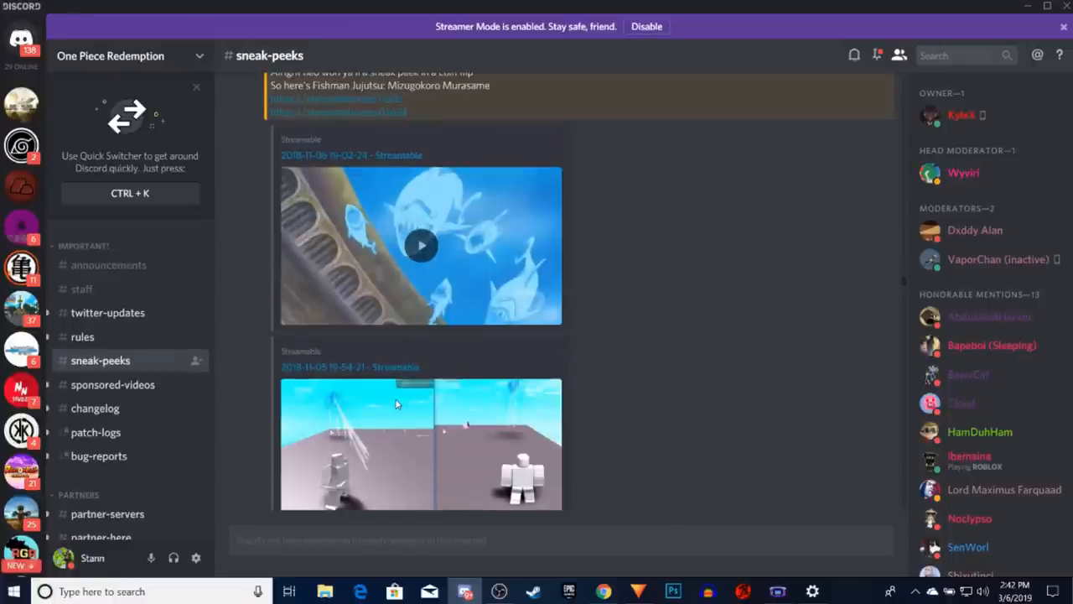
pyautogui.scroll(-3)
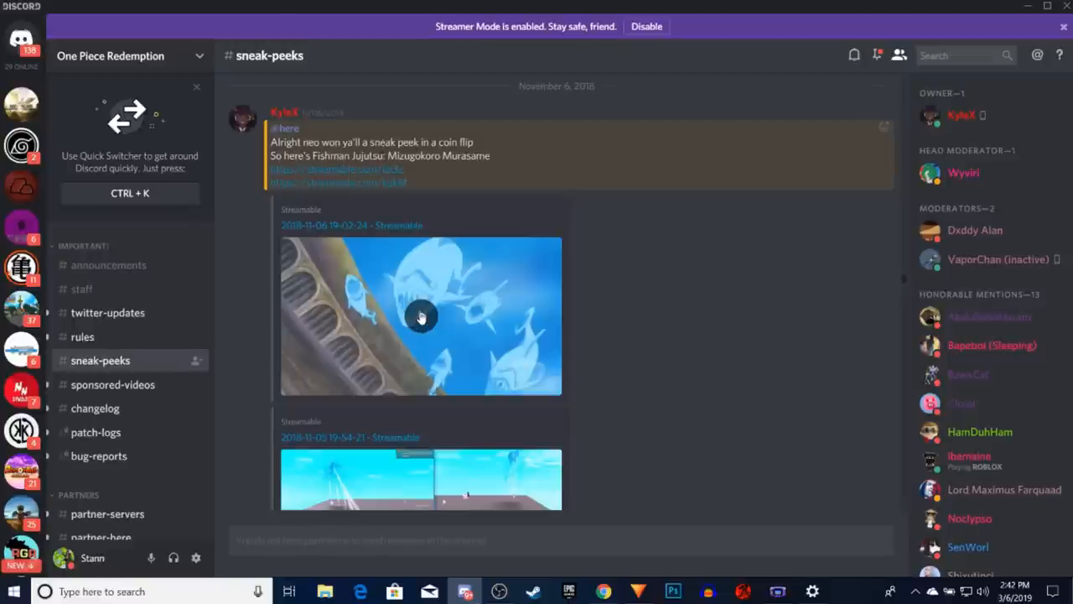
pyautogui.moveTo(341, 321)
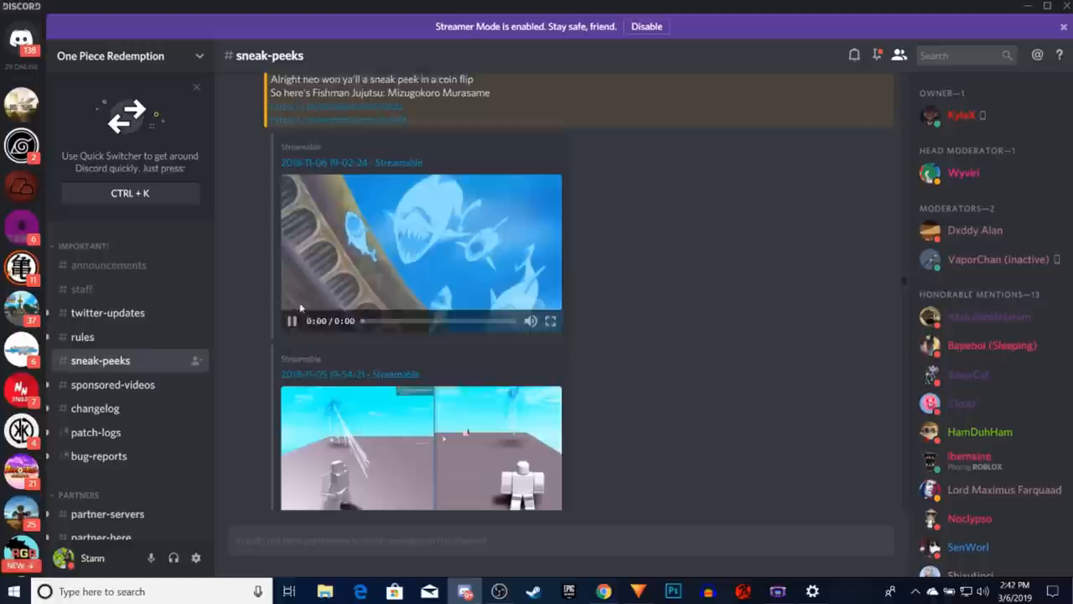
pyautogui.scroll(-3)
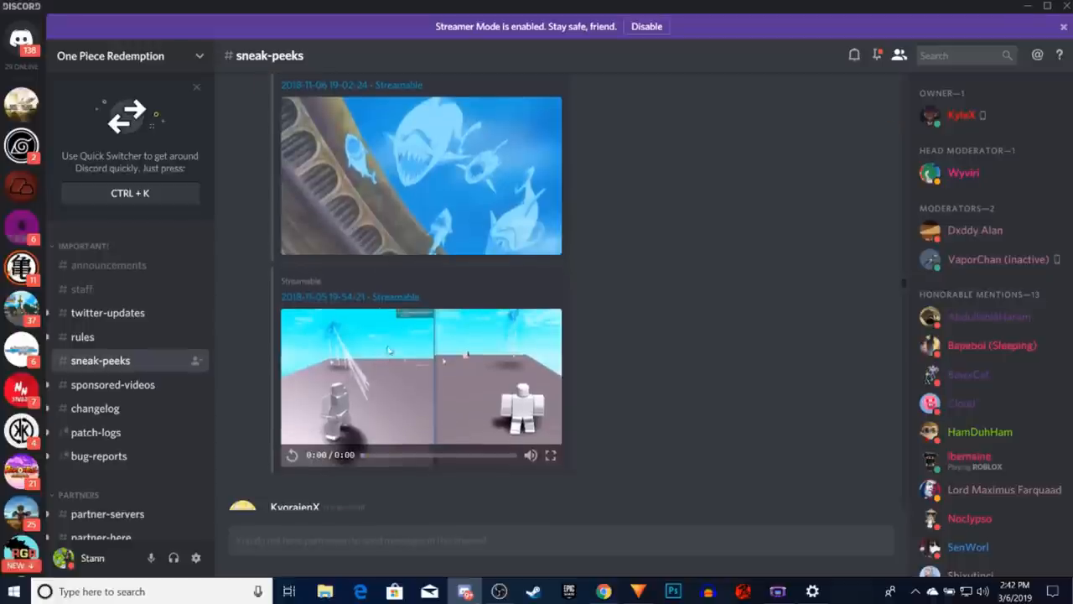
pyautogui.moveTo(377, 304)
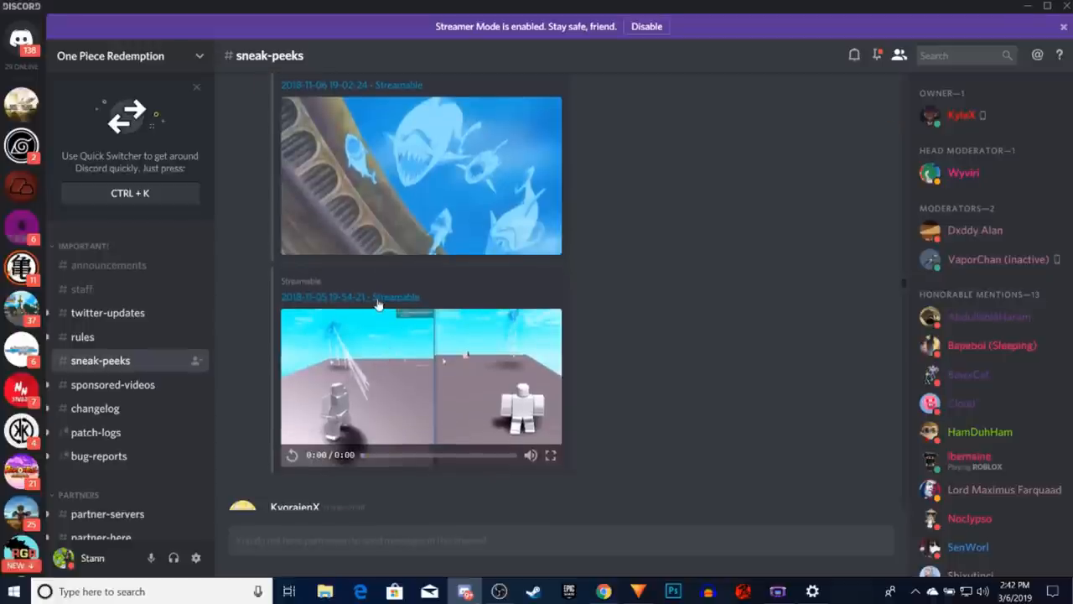
pyautogui.click(399, 295)
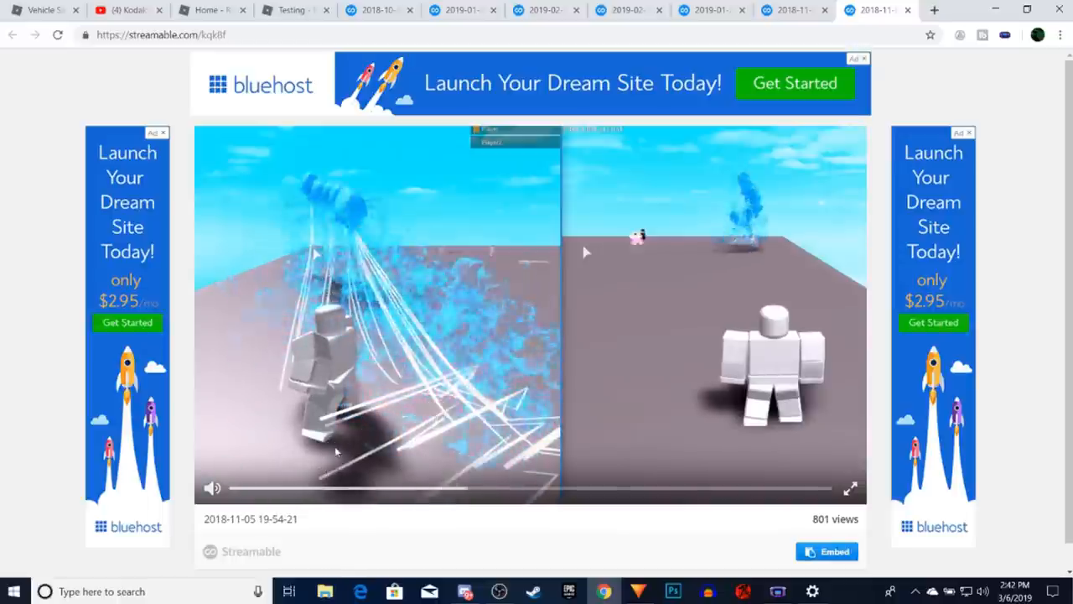
# - Switch from Streamable back to Discord's #sneak-peeks channel via the taskbar
pyautogui.click(463, 591)
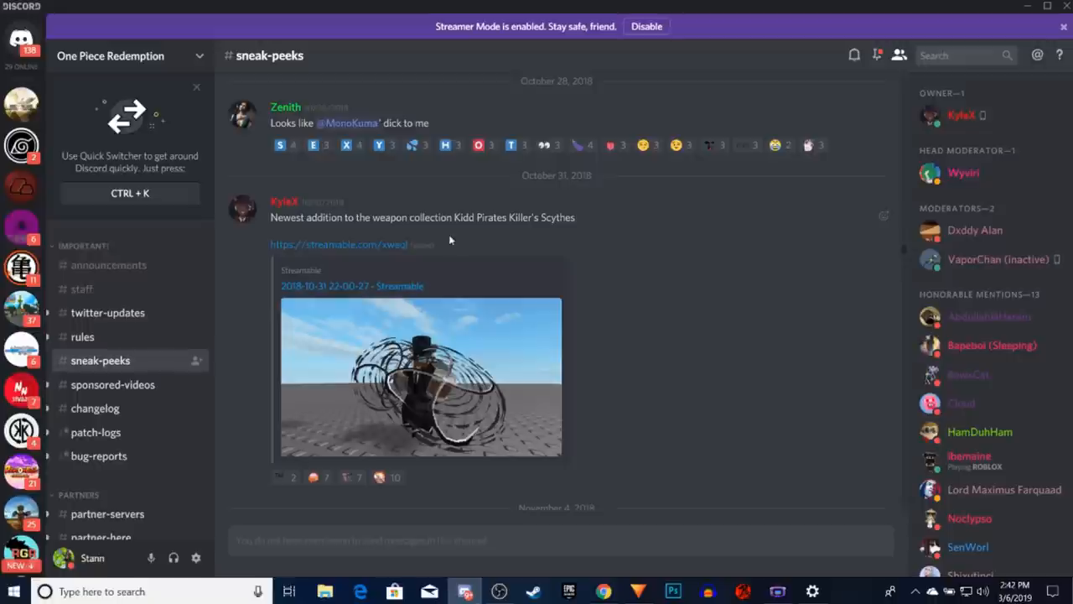
pyautogui.moveTo(394, 244)
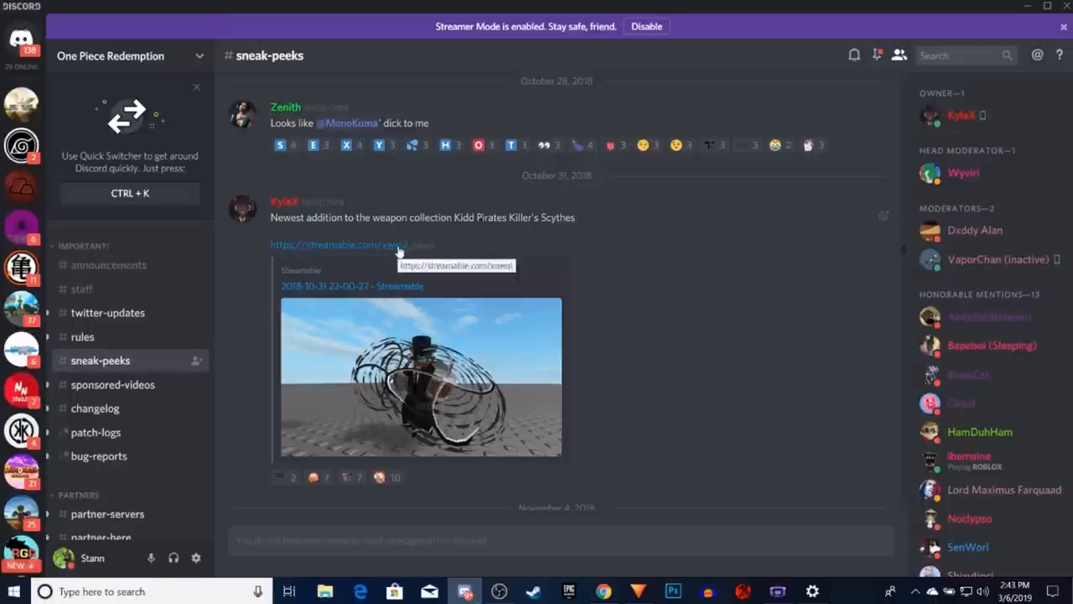
# - Open the Streamable link for the Kidd Pirates Killer's Scythes clip
pyautogui.click(337, 244)
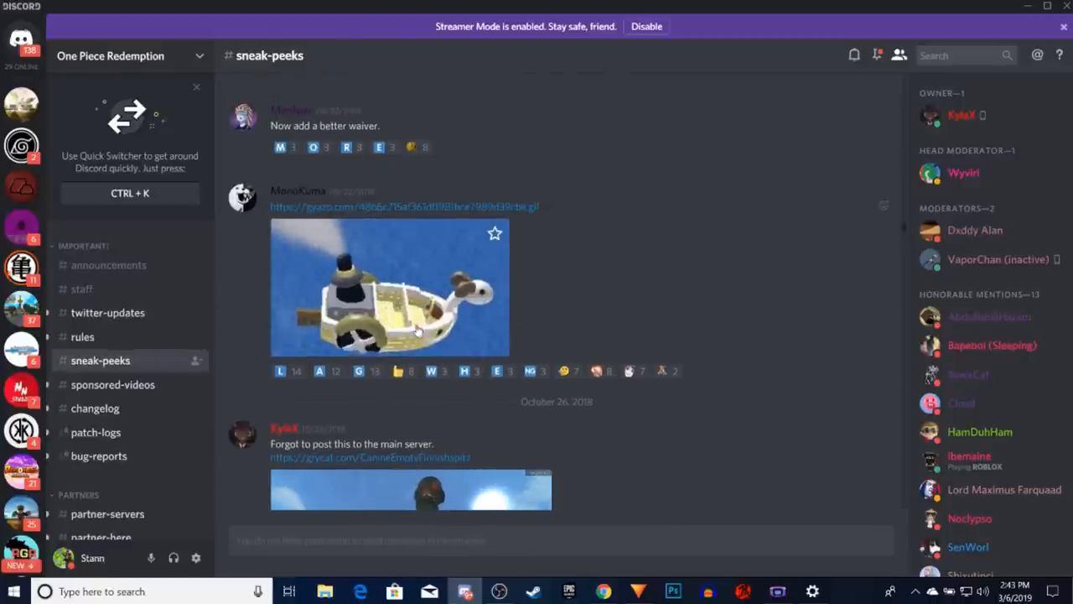
# - Scroll back past the September 2018 ship GIFs to the August 27–28 fire-effect posts
pyautogui.scroll(-3)
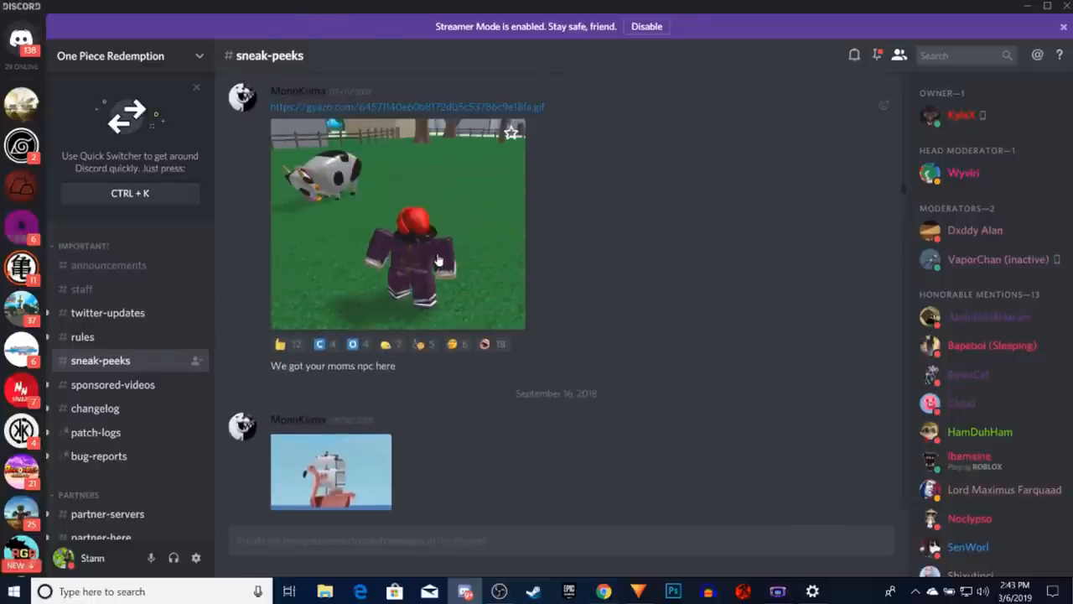
pyautogui.click(397, 224)
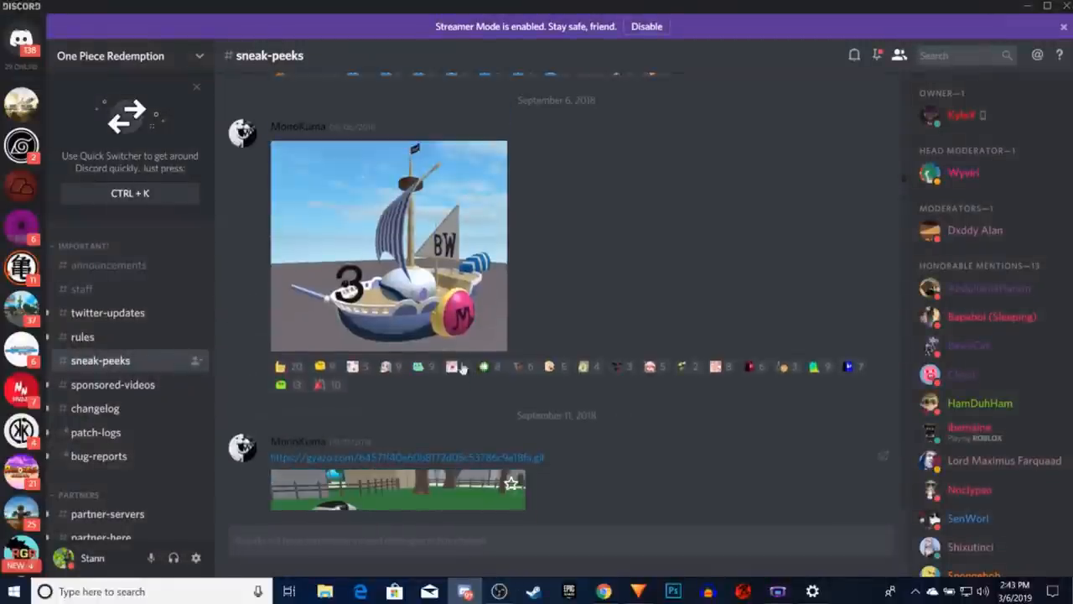
pyautogui.scroll(-3)
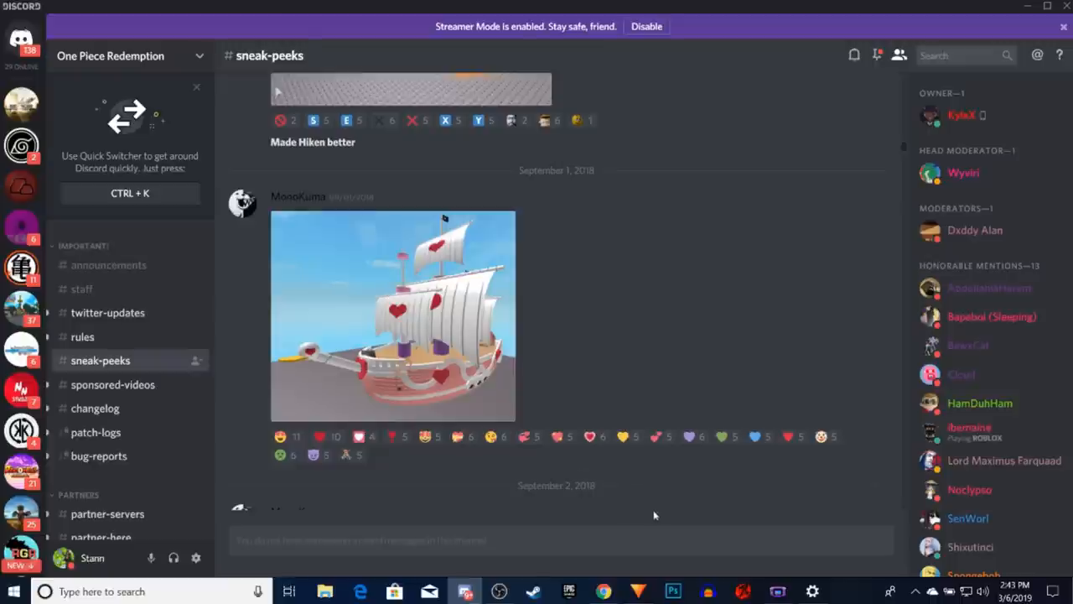
pyautogui.moveTo(585, 495)
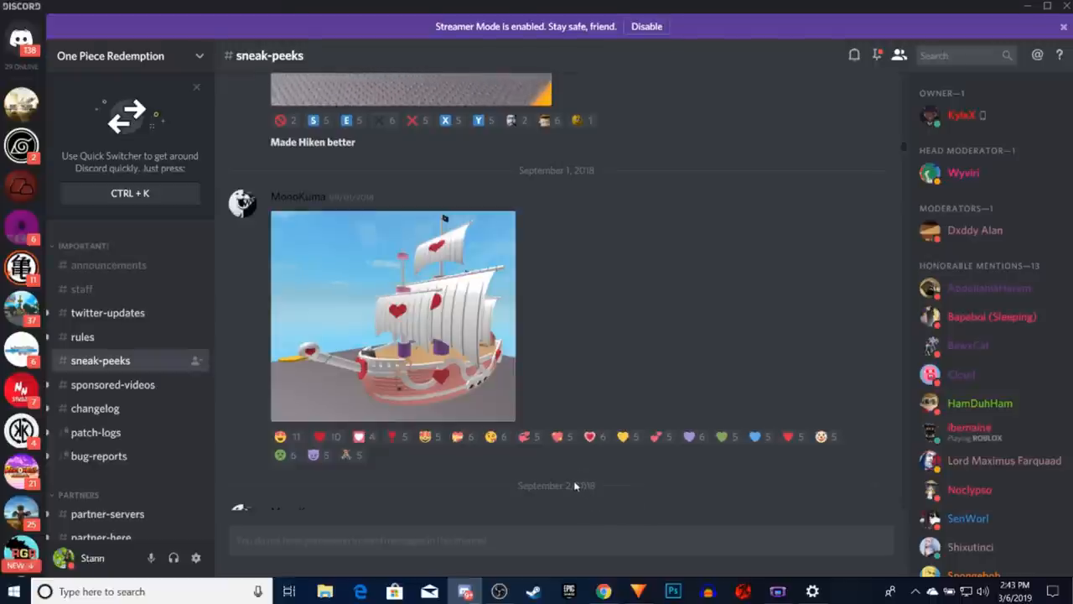
pyautogui.moveTo(537, 477)
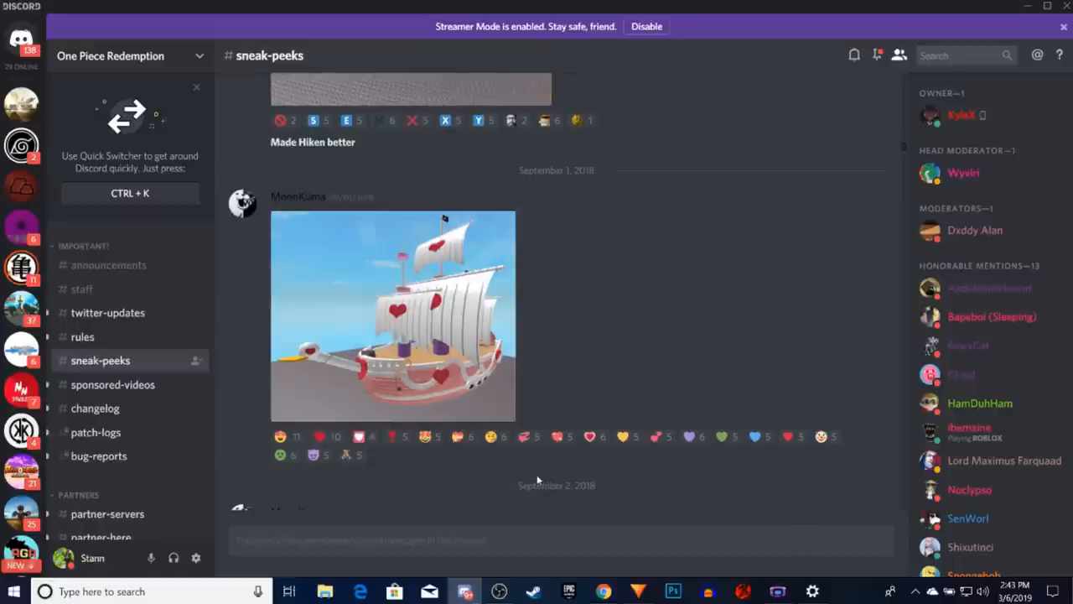
pyautogui.moveTo(528, 476)
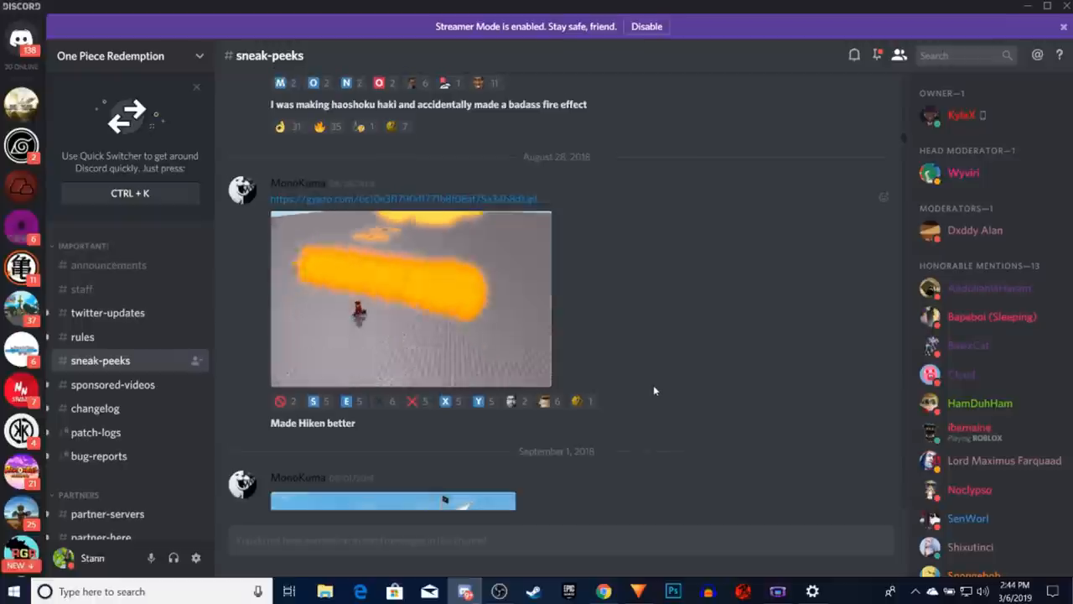
pyautogui.scroll(-3)
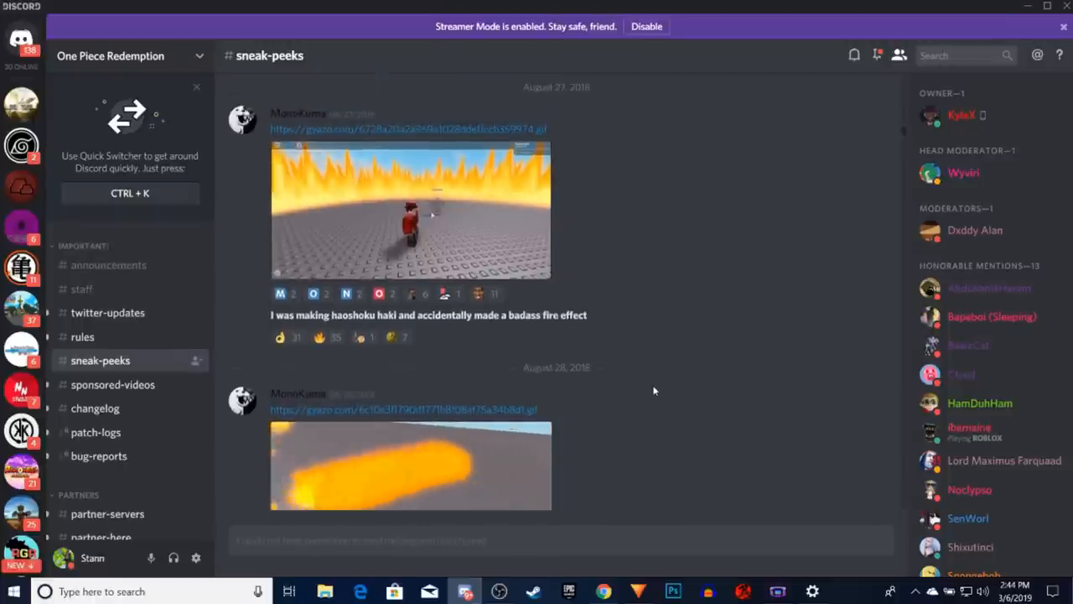
pyautogui.scroll(-3)
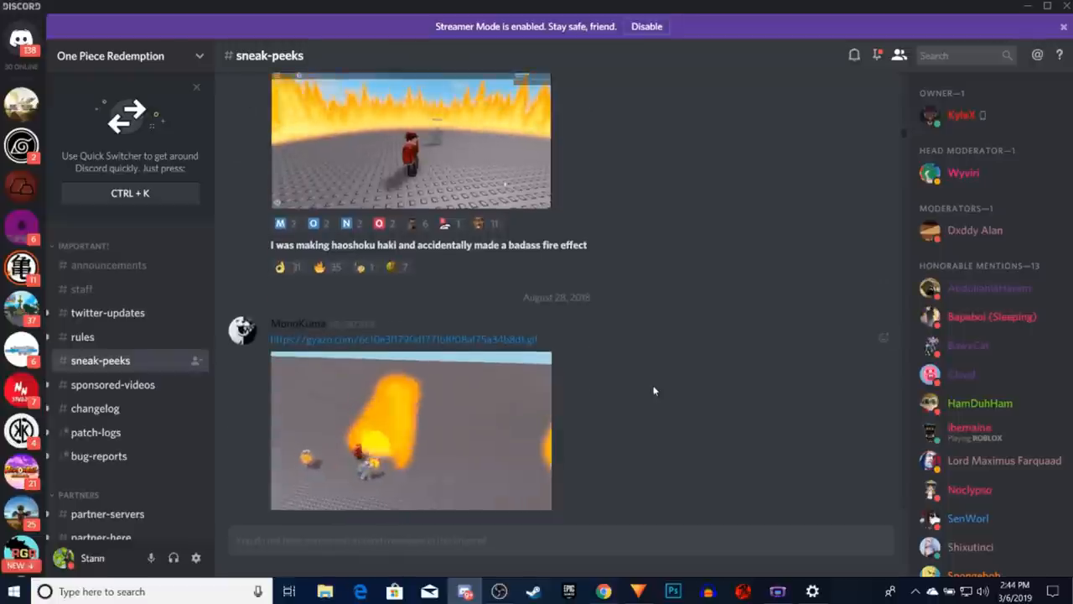